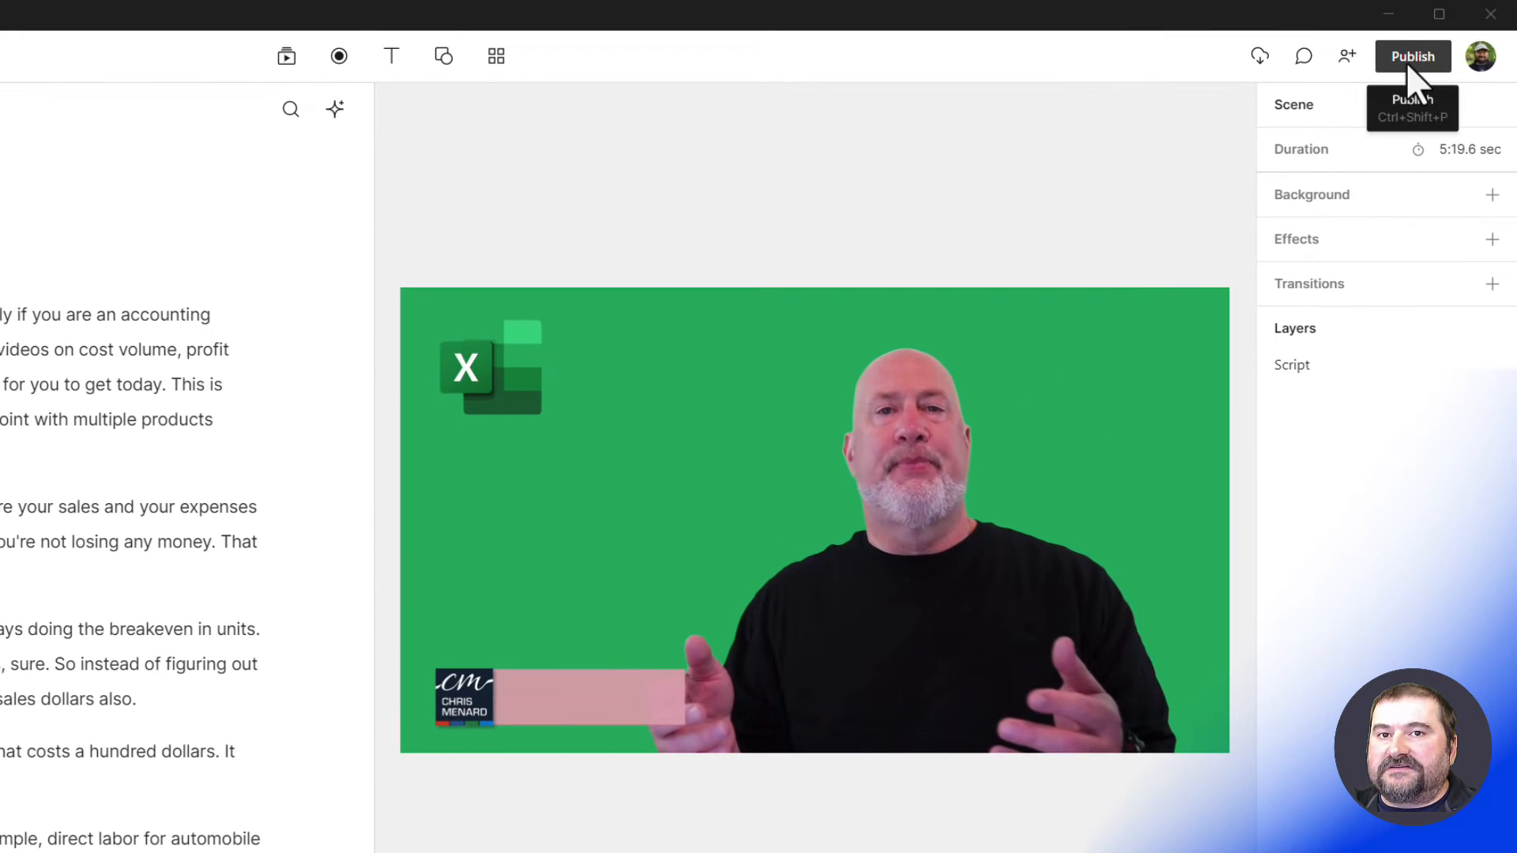
Step: Open the Publish panel for the Excel Breakeven by Units and Sales composition
left_click(1413, 55)
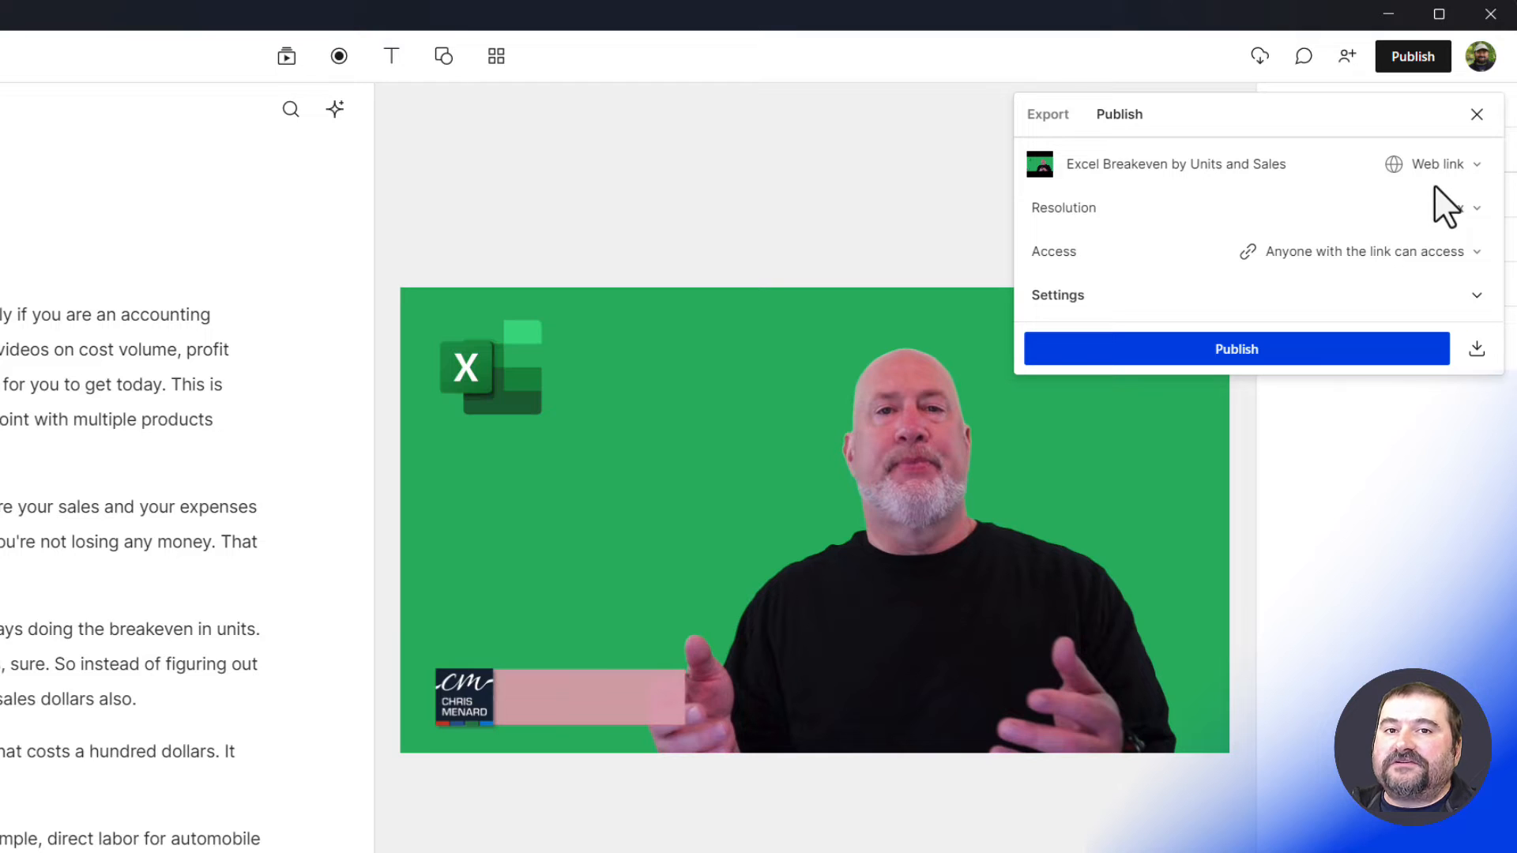
Step: Close the Publish panel to return to the 16:9 landscape editing view
left_click(1461, 207)
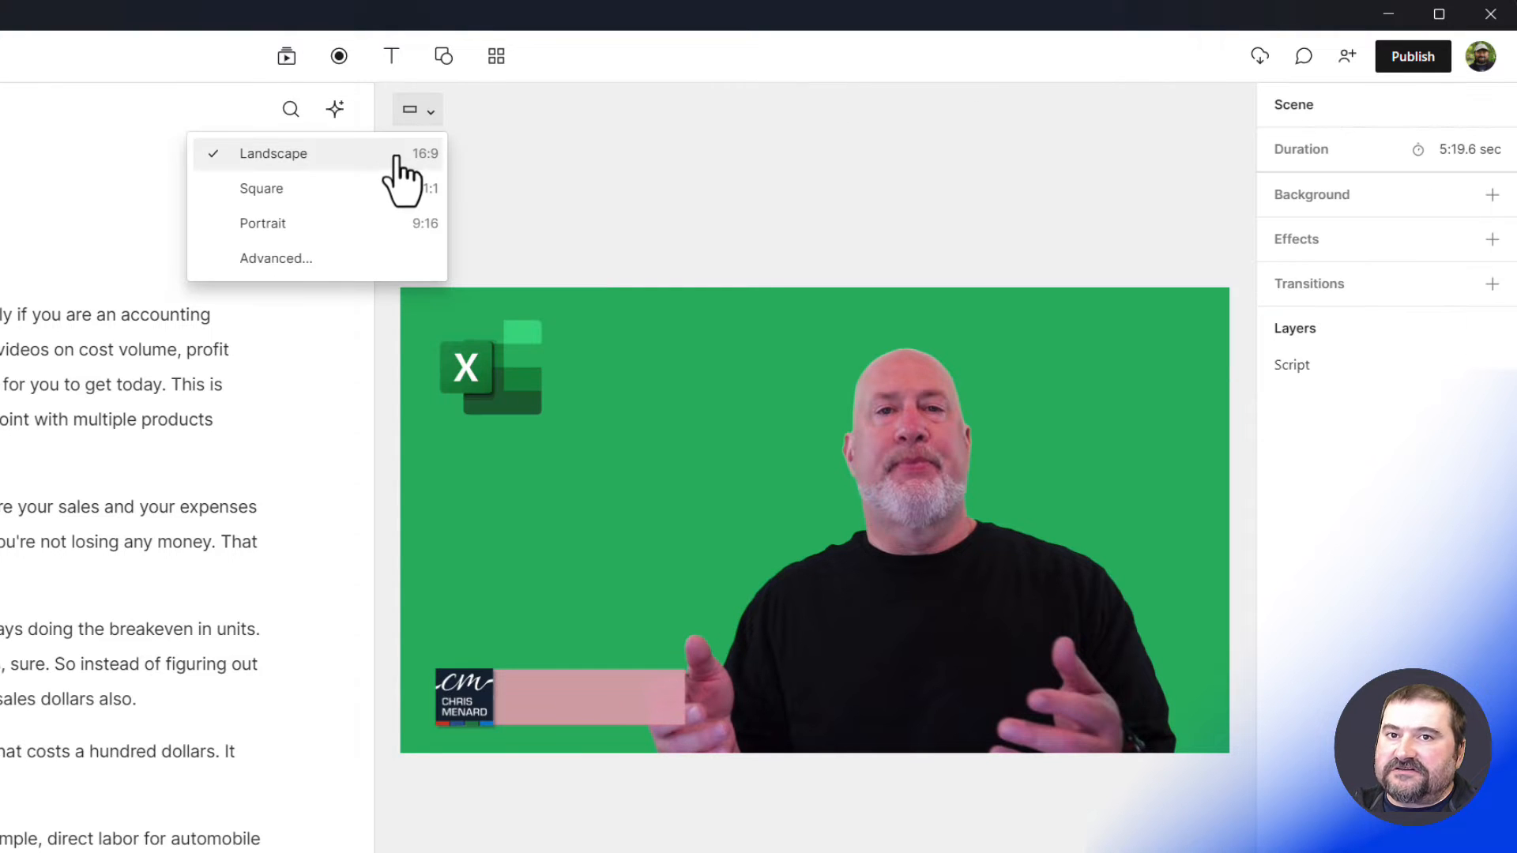
mouse_move(378, 281)
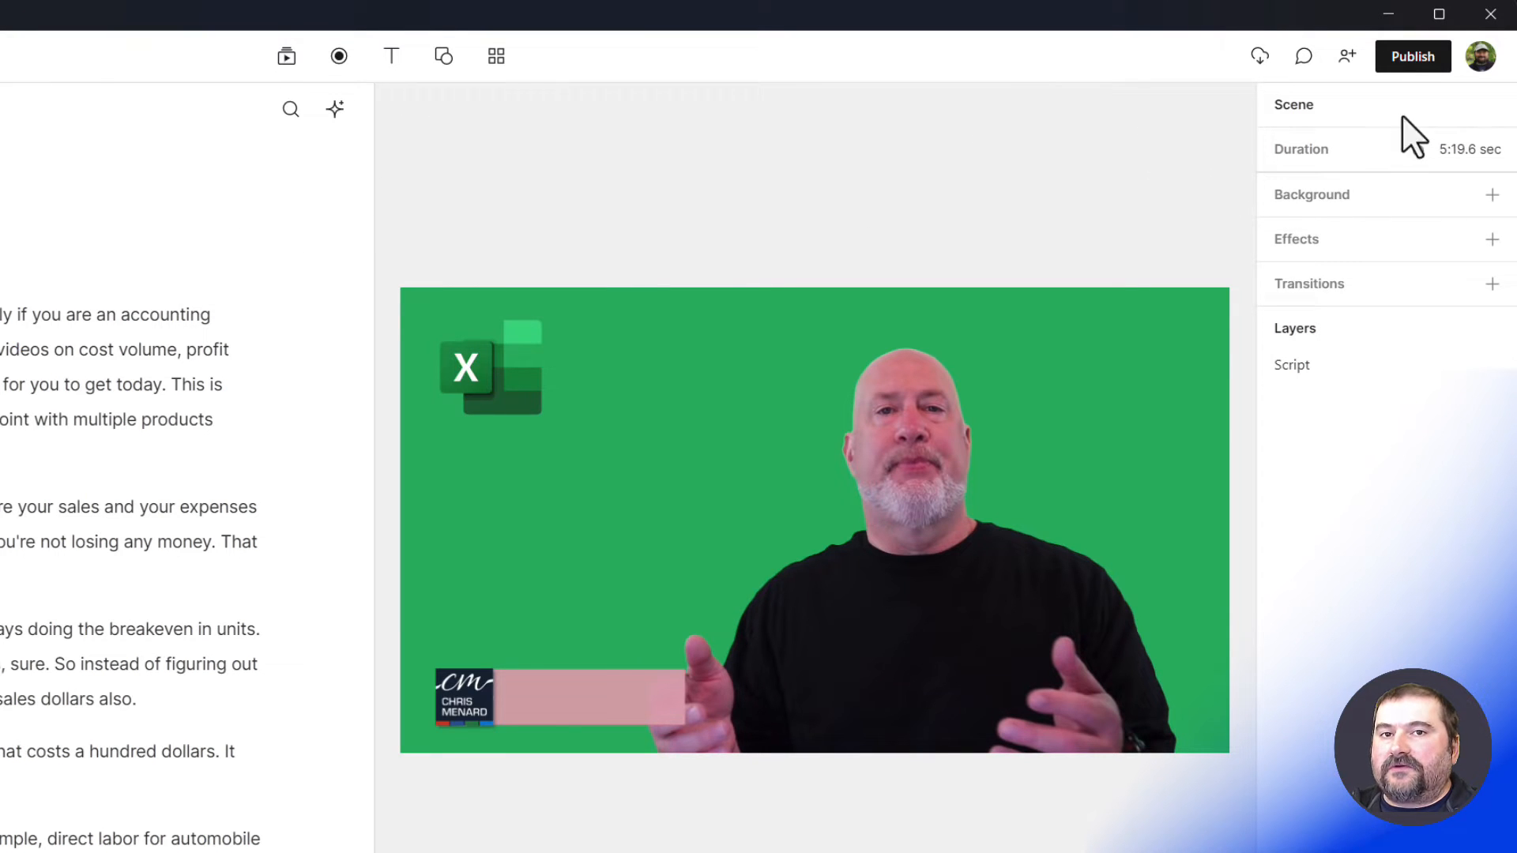
Step: Reopen Publish and review Max resolution and 'Anyone with the link' access
left_click(1412, 56)
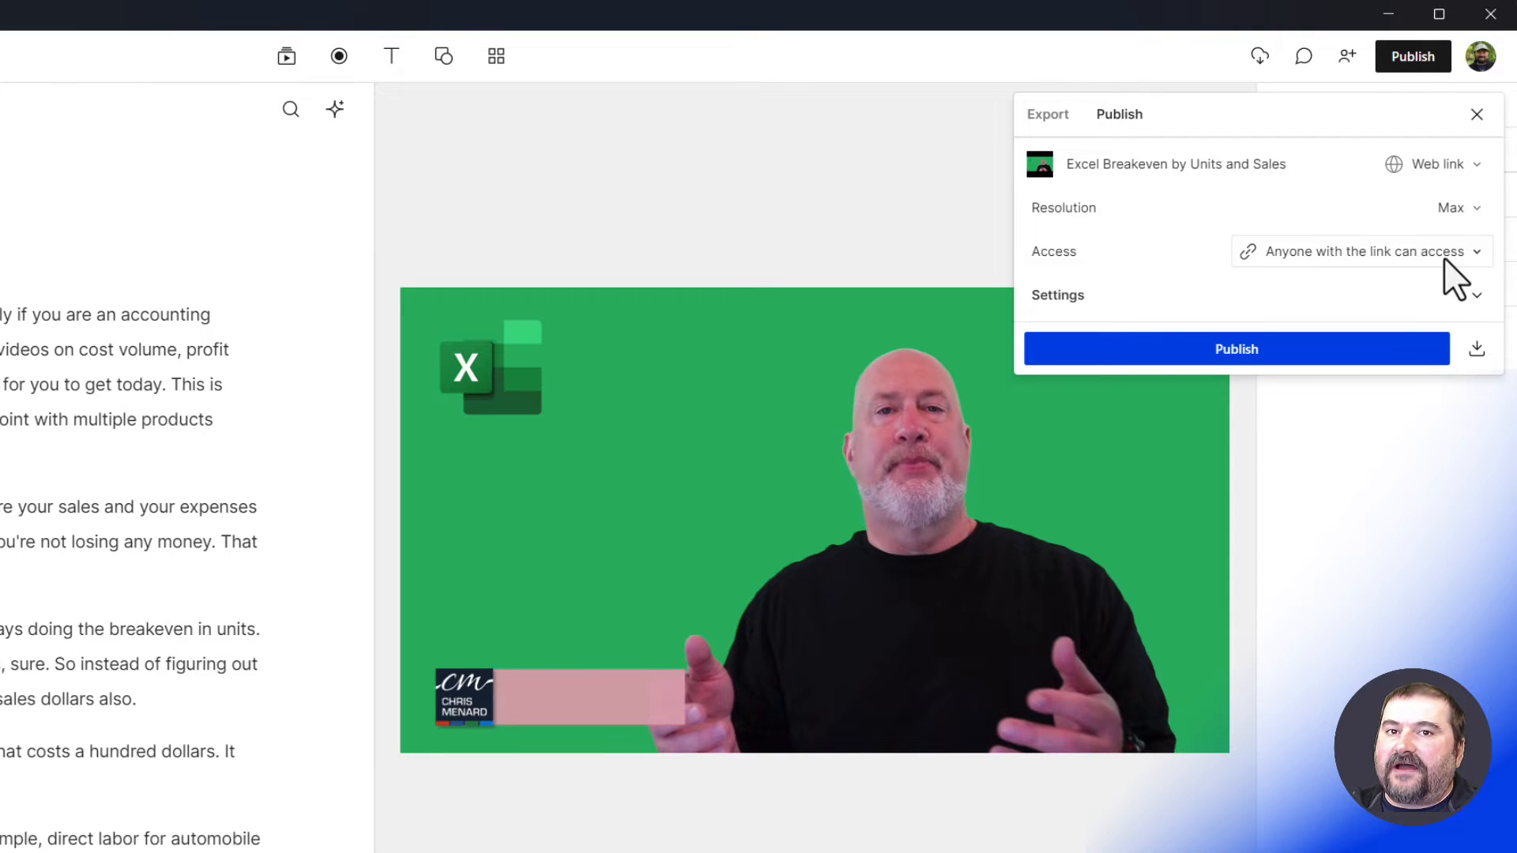
left_click(1359, 252)
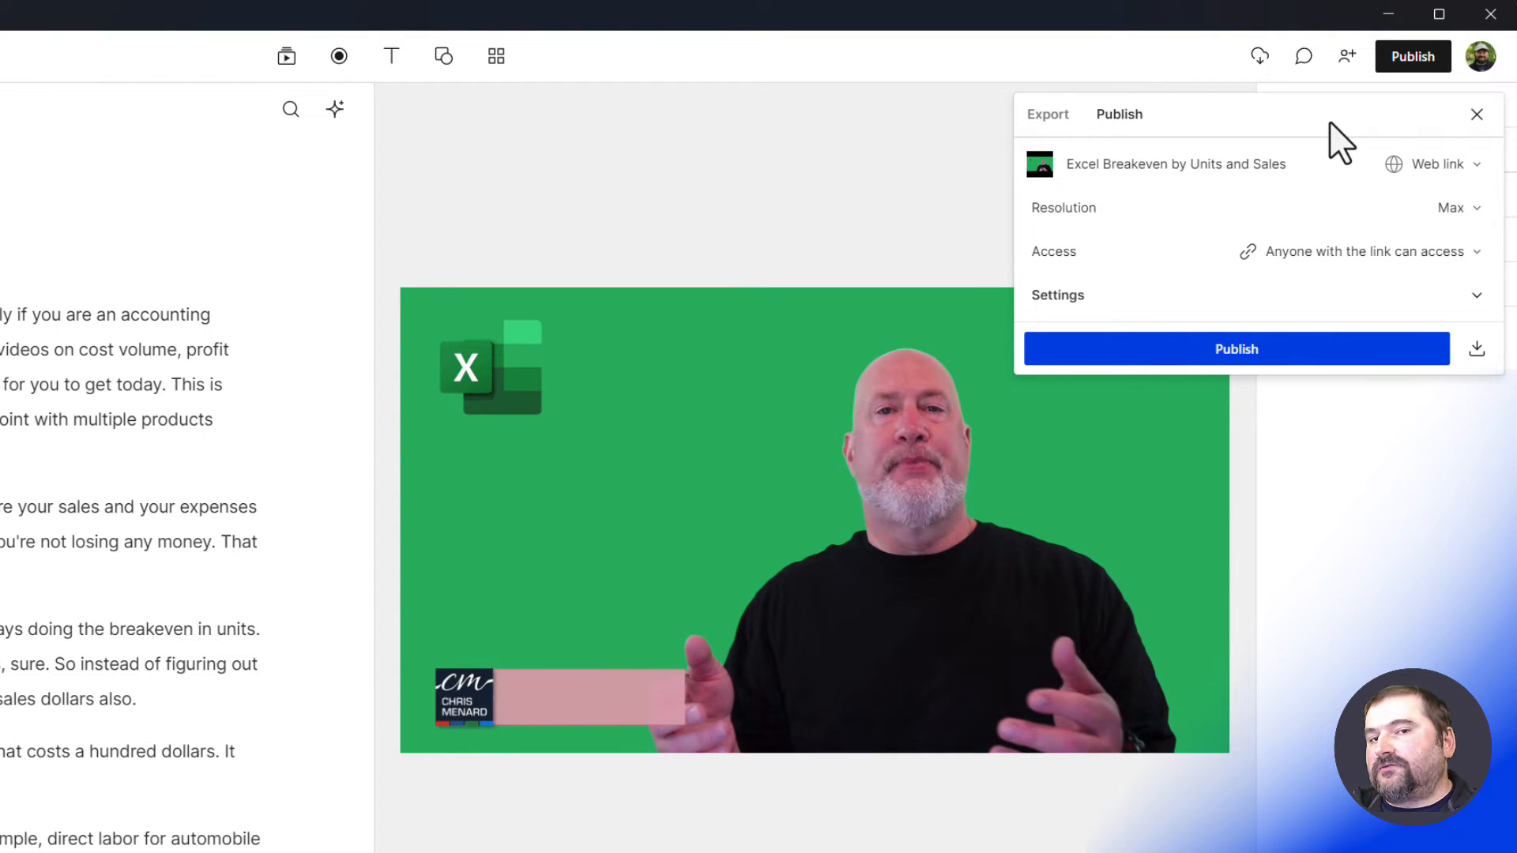
mouse_move(1335, 251)
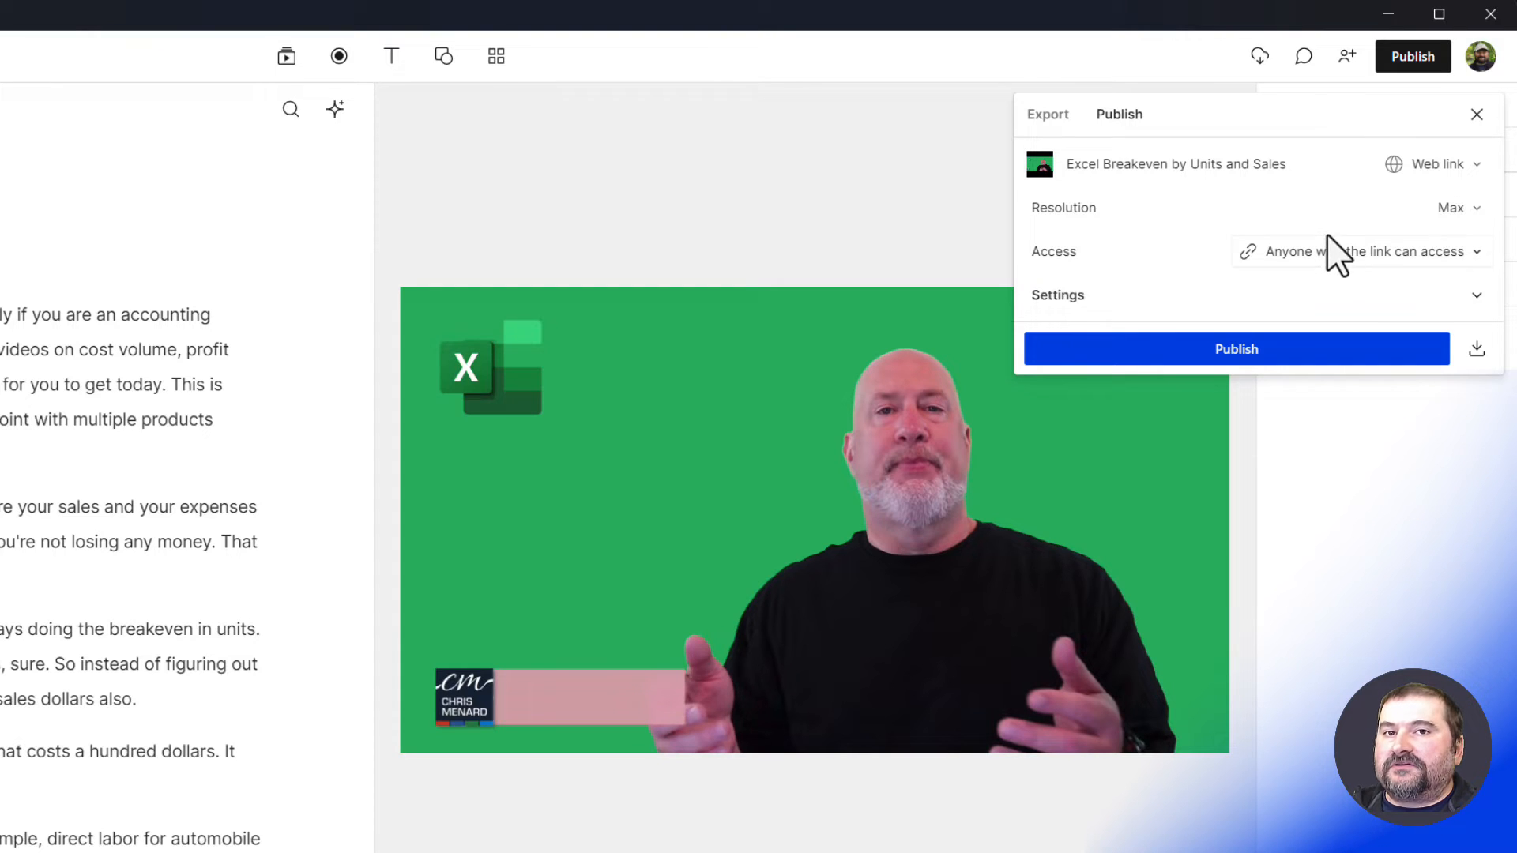
mouse_move(1258, 378)
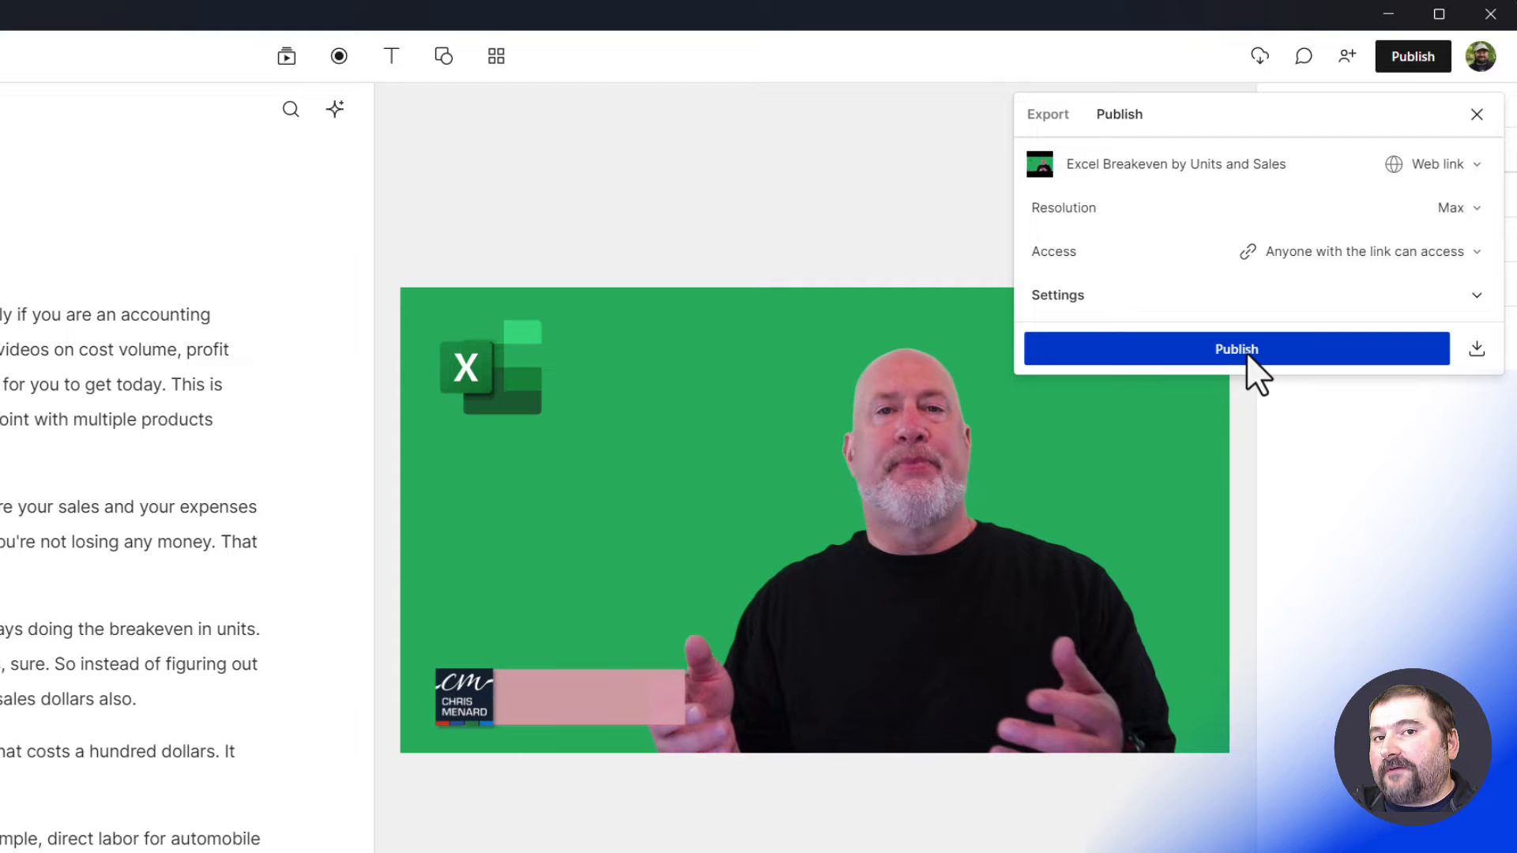
mouse_move(1462, 374)
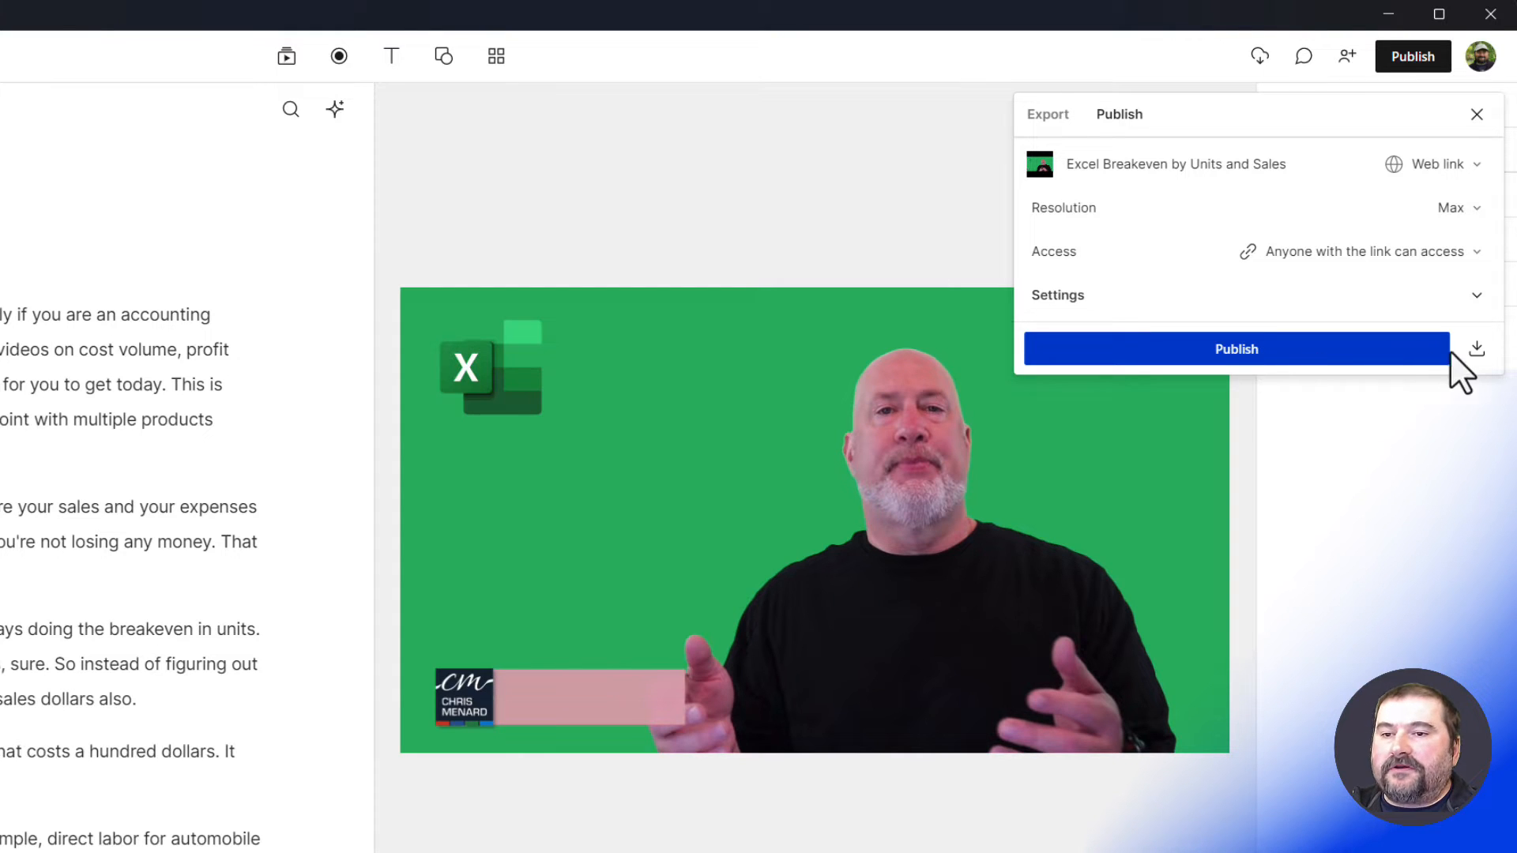
mouse_move(1478, 350)
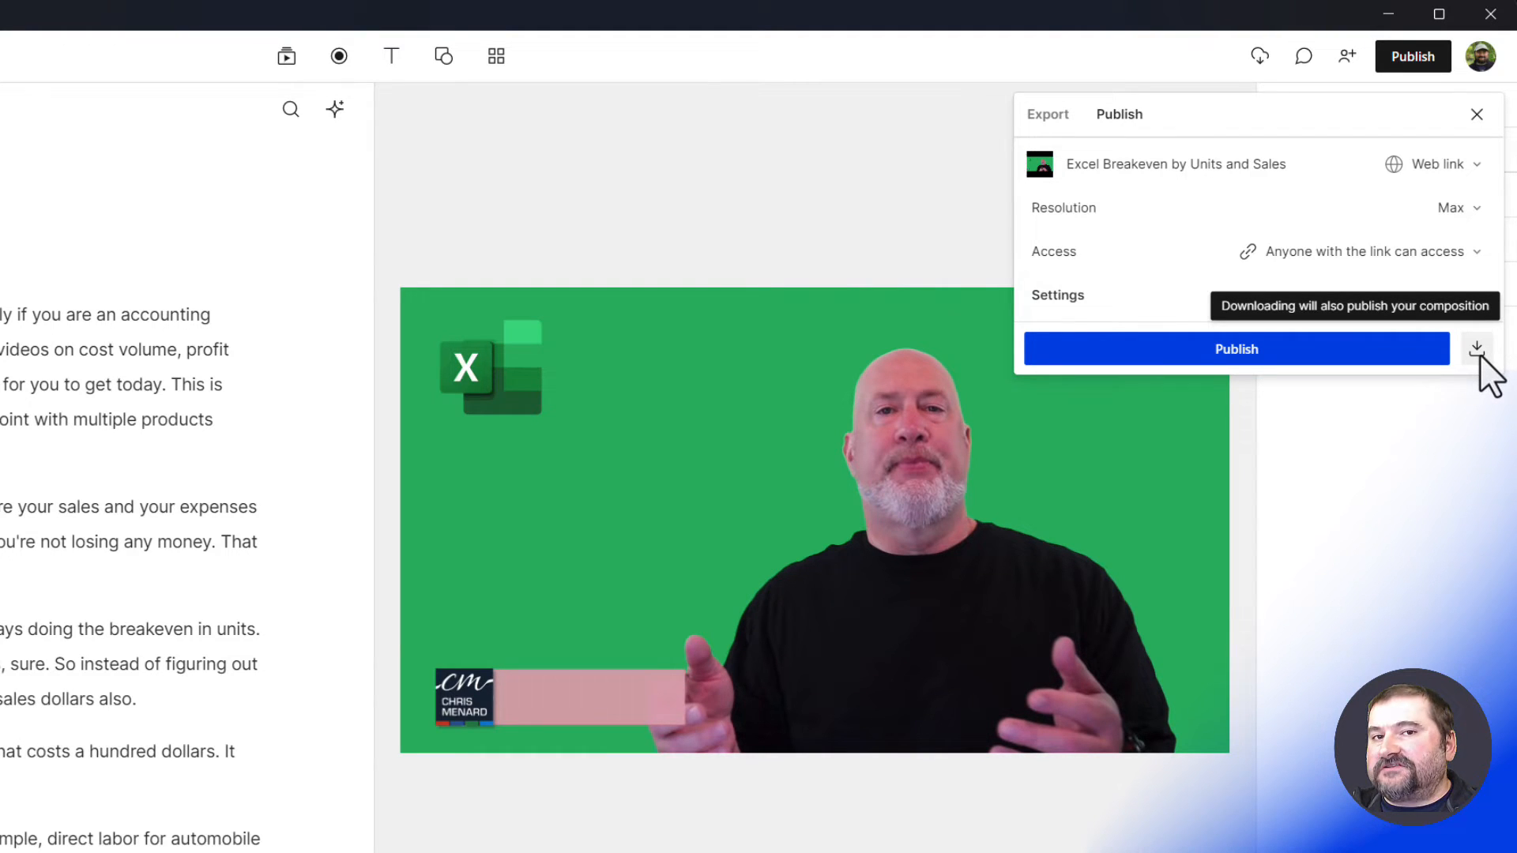
Step: Publish the composition and save a downloaded copy to C:\Temp\New folder
left_click(1475, 350)
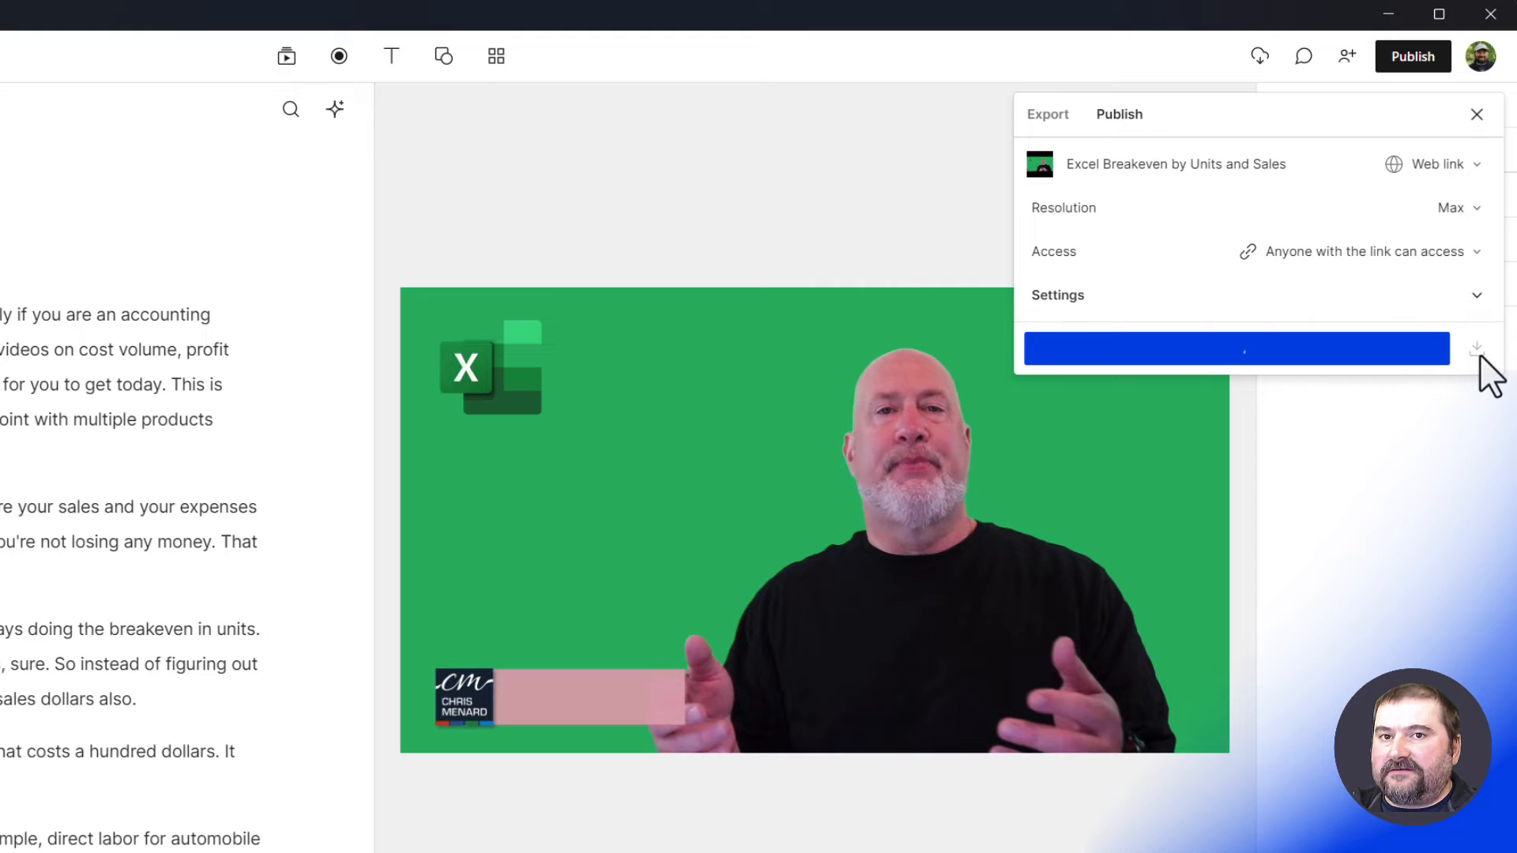
left_click(1236, 349)
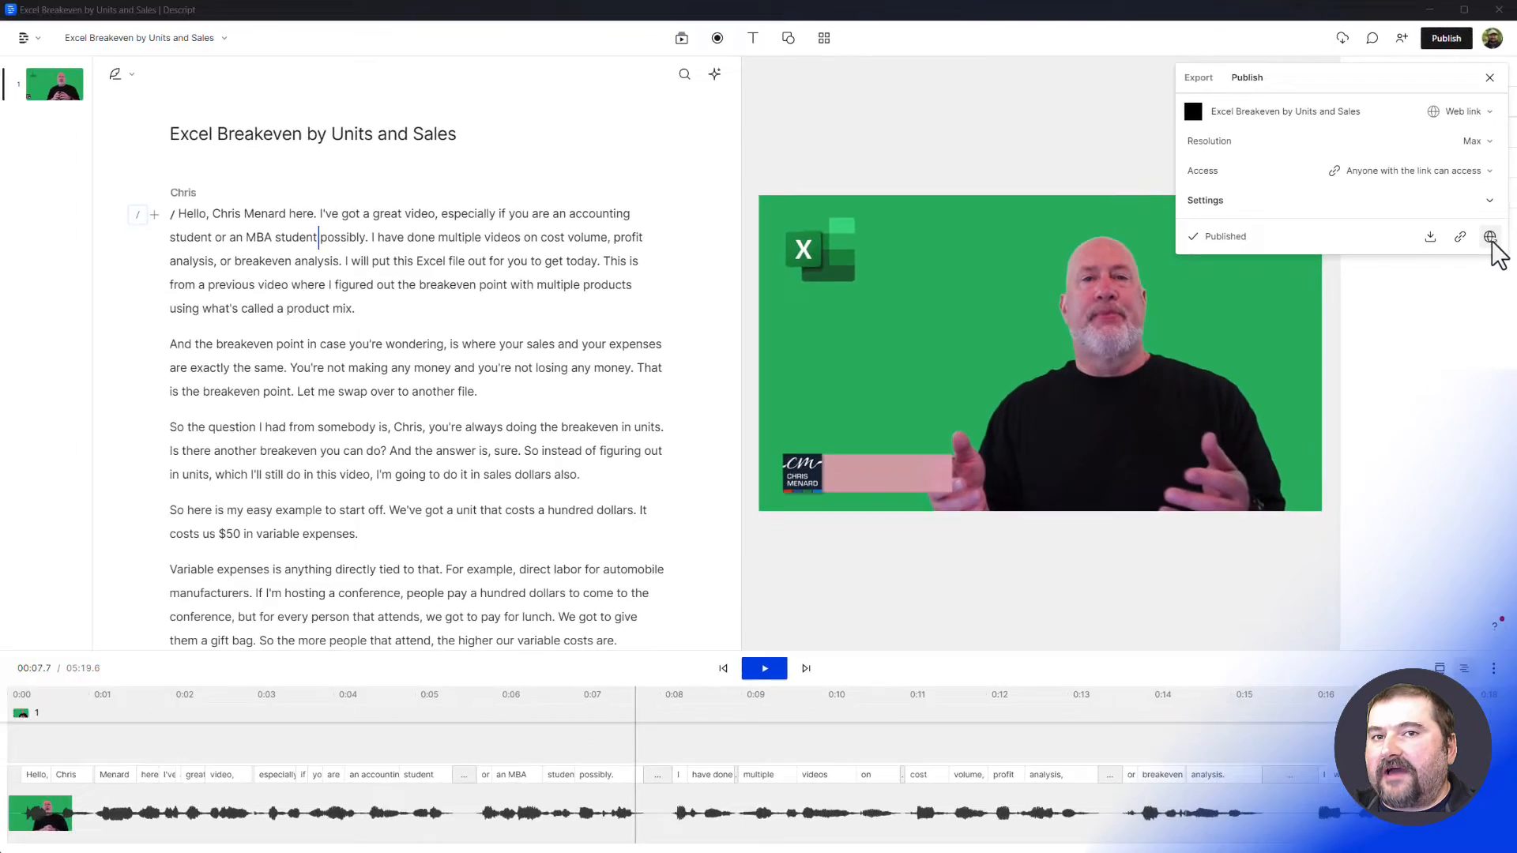
left_click(1431, 237)
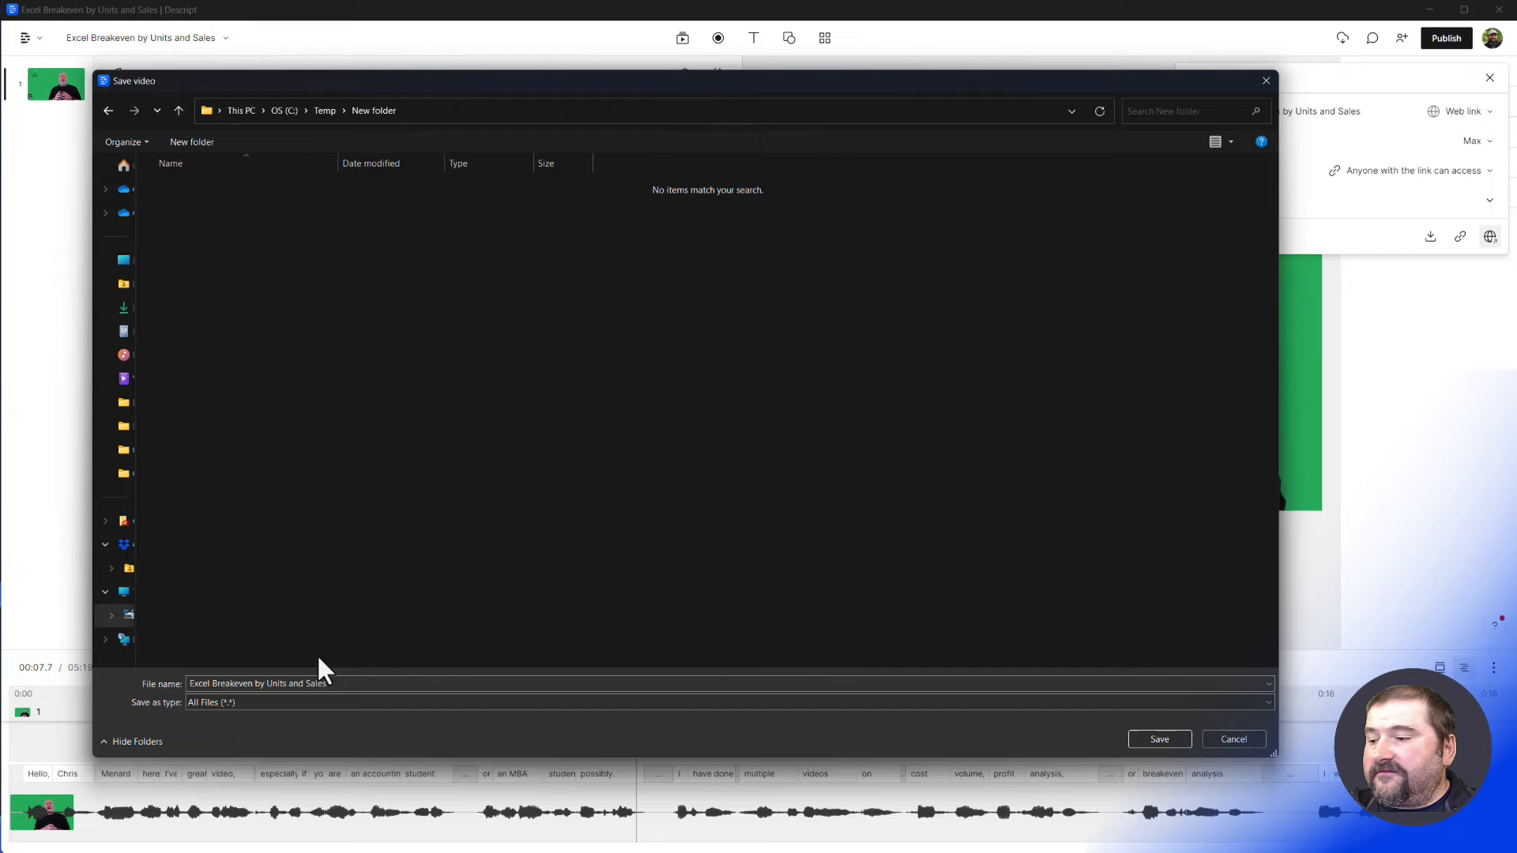
left_click(276, 683)
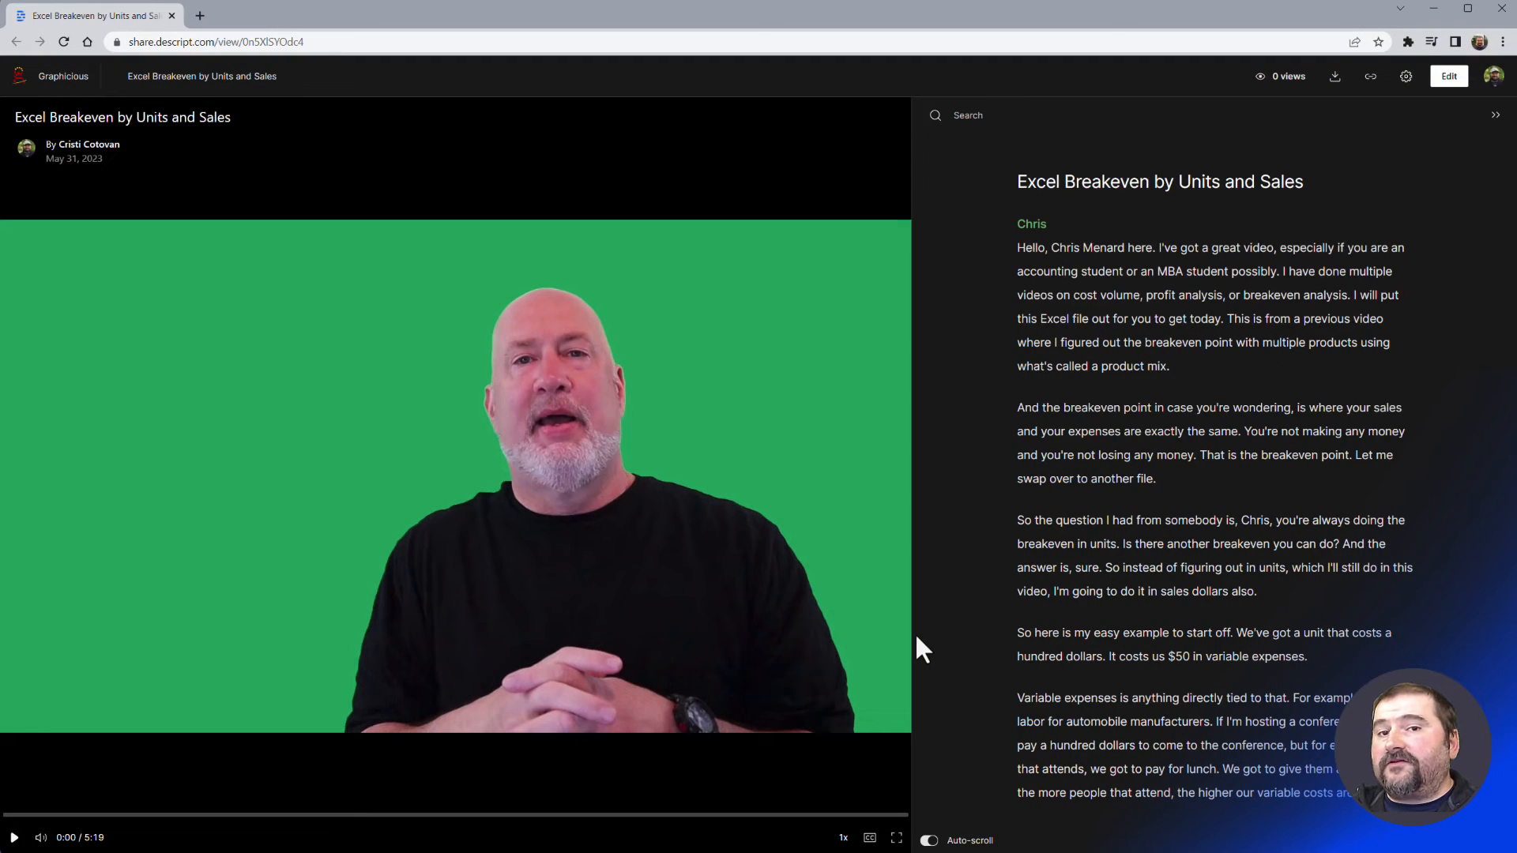
mouse_move(725, 526)
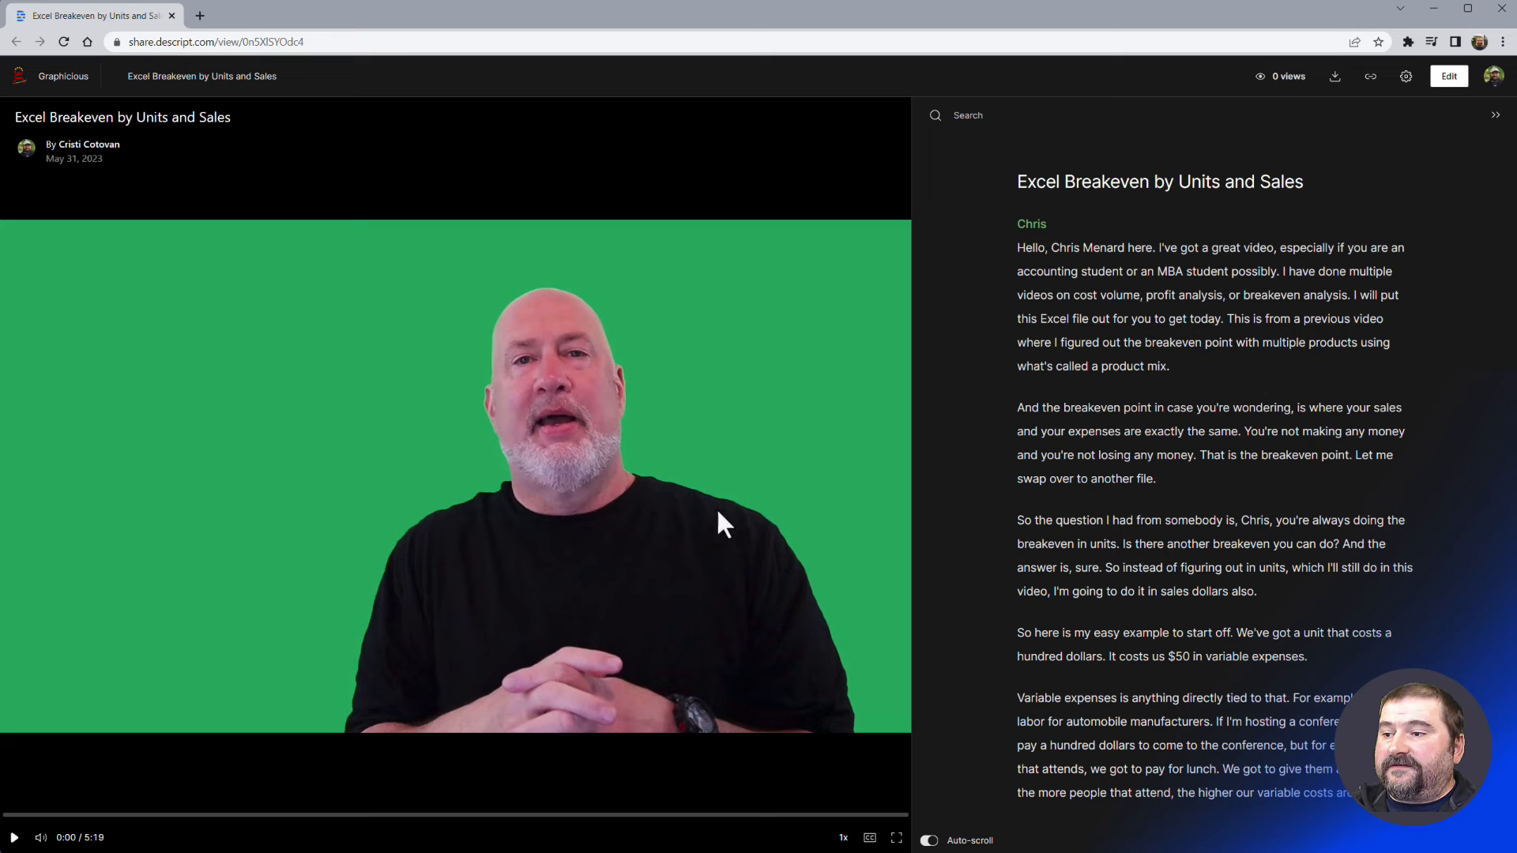
mouse_move(552, 475)
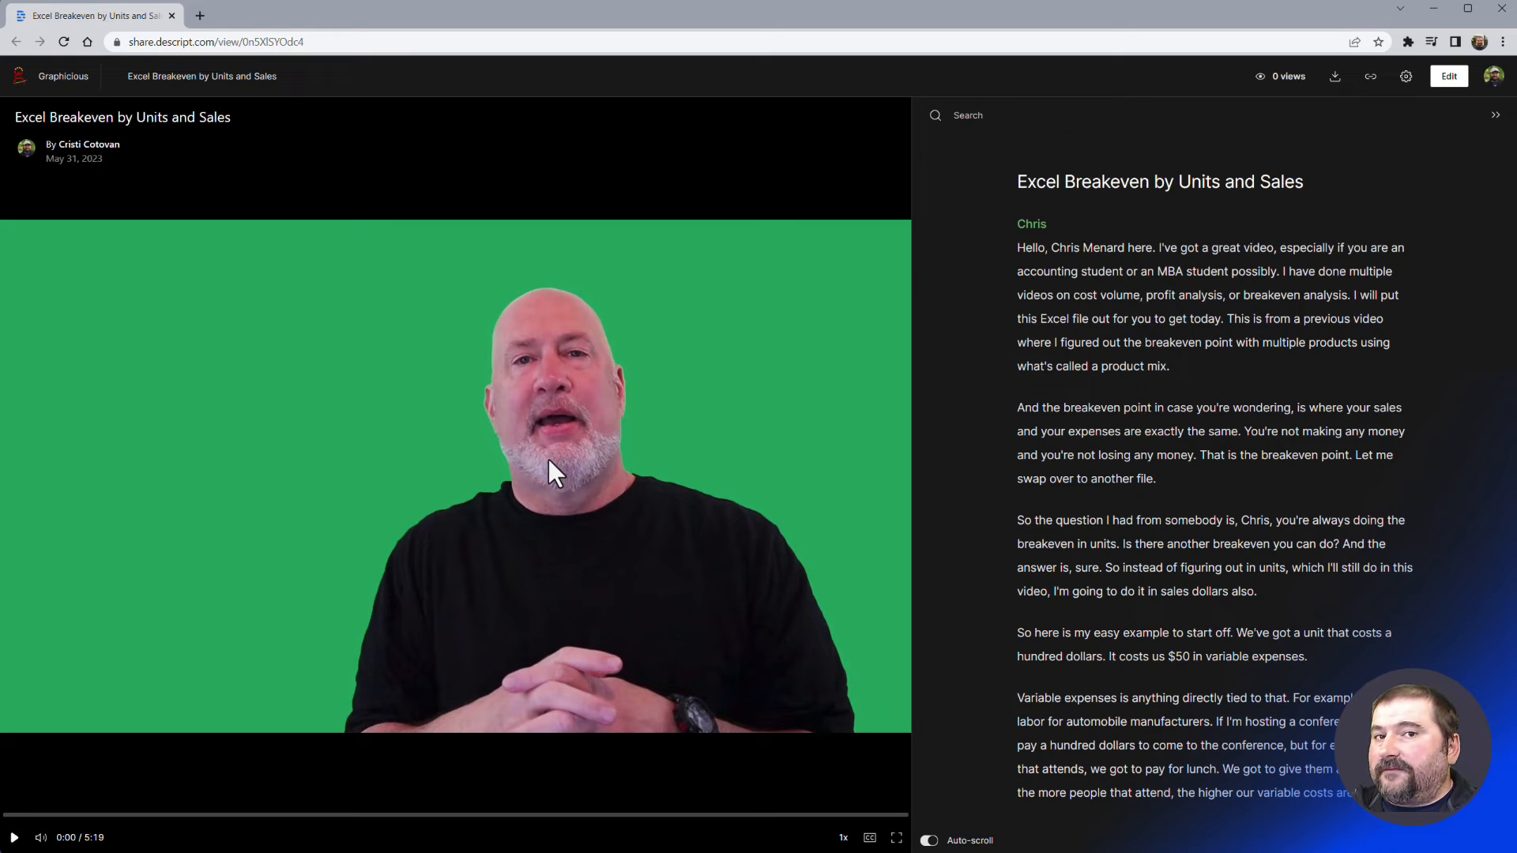
mouse_move(1336, 77)
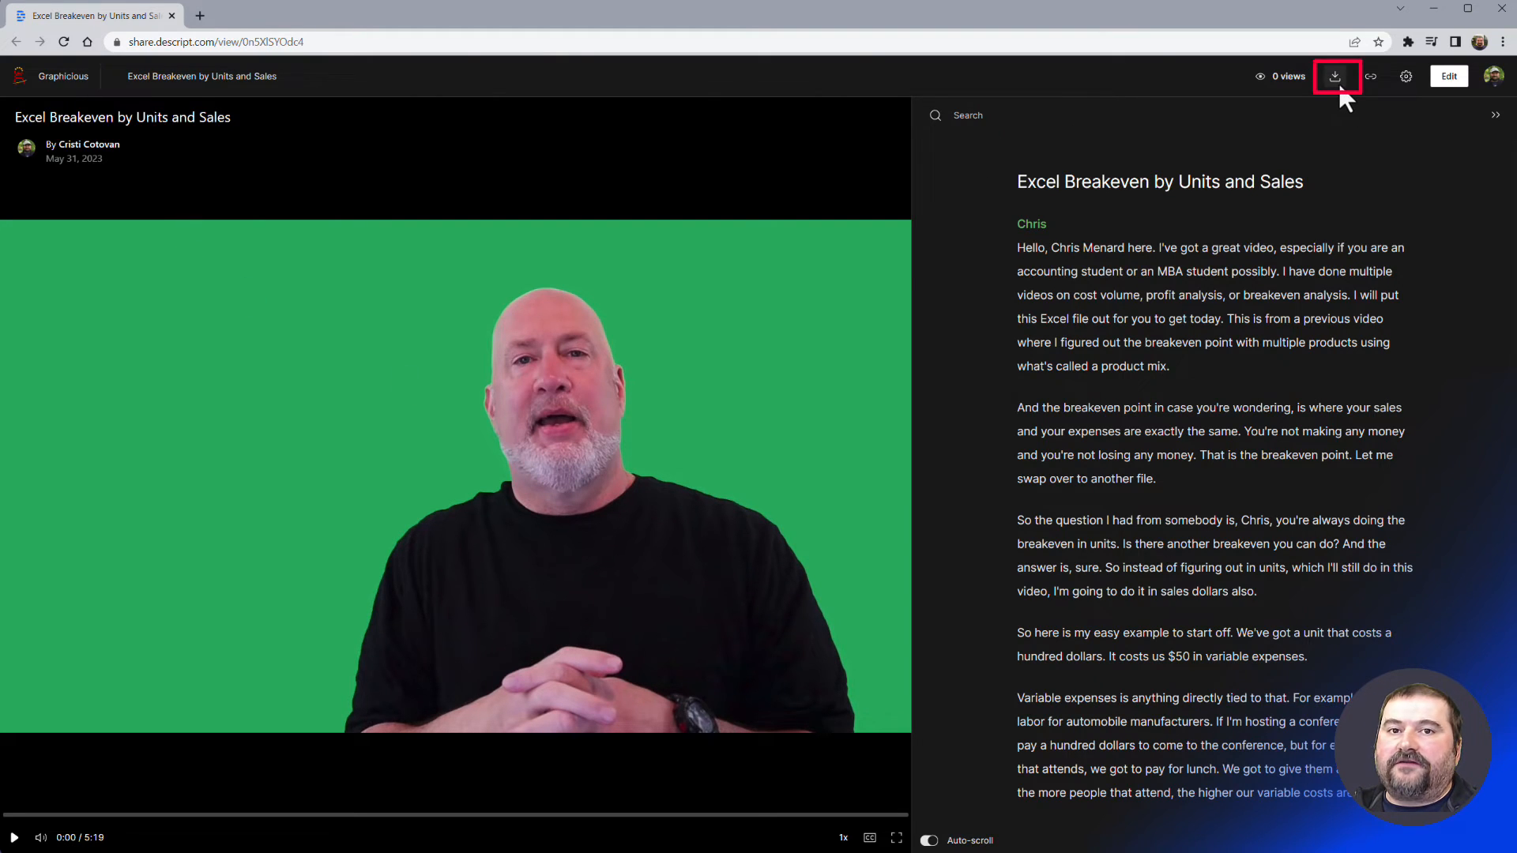
mouse_move(1336, 77)
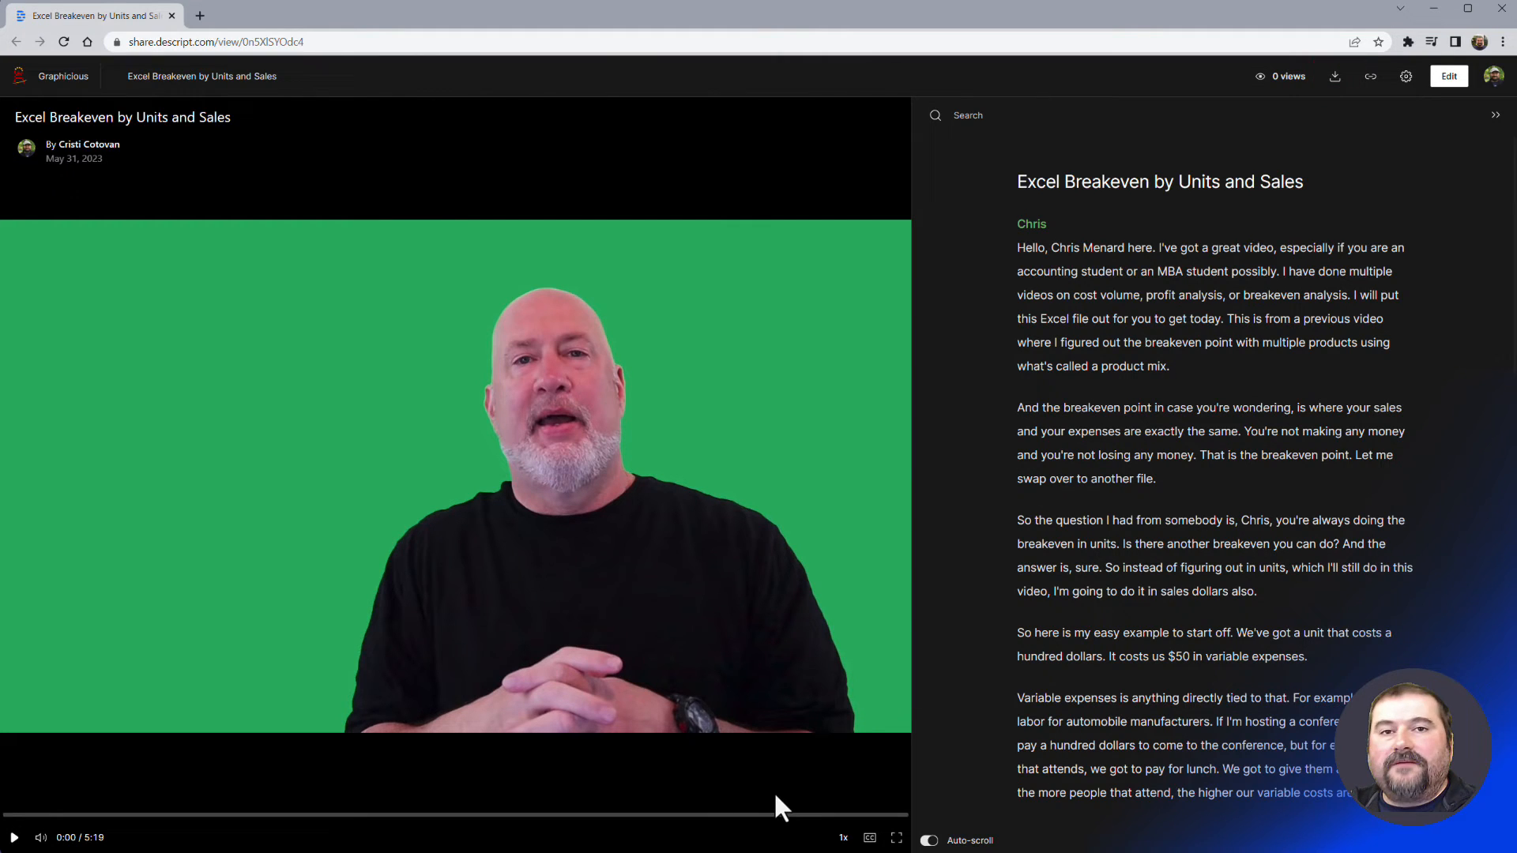
mouse_move(818, 846)
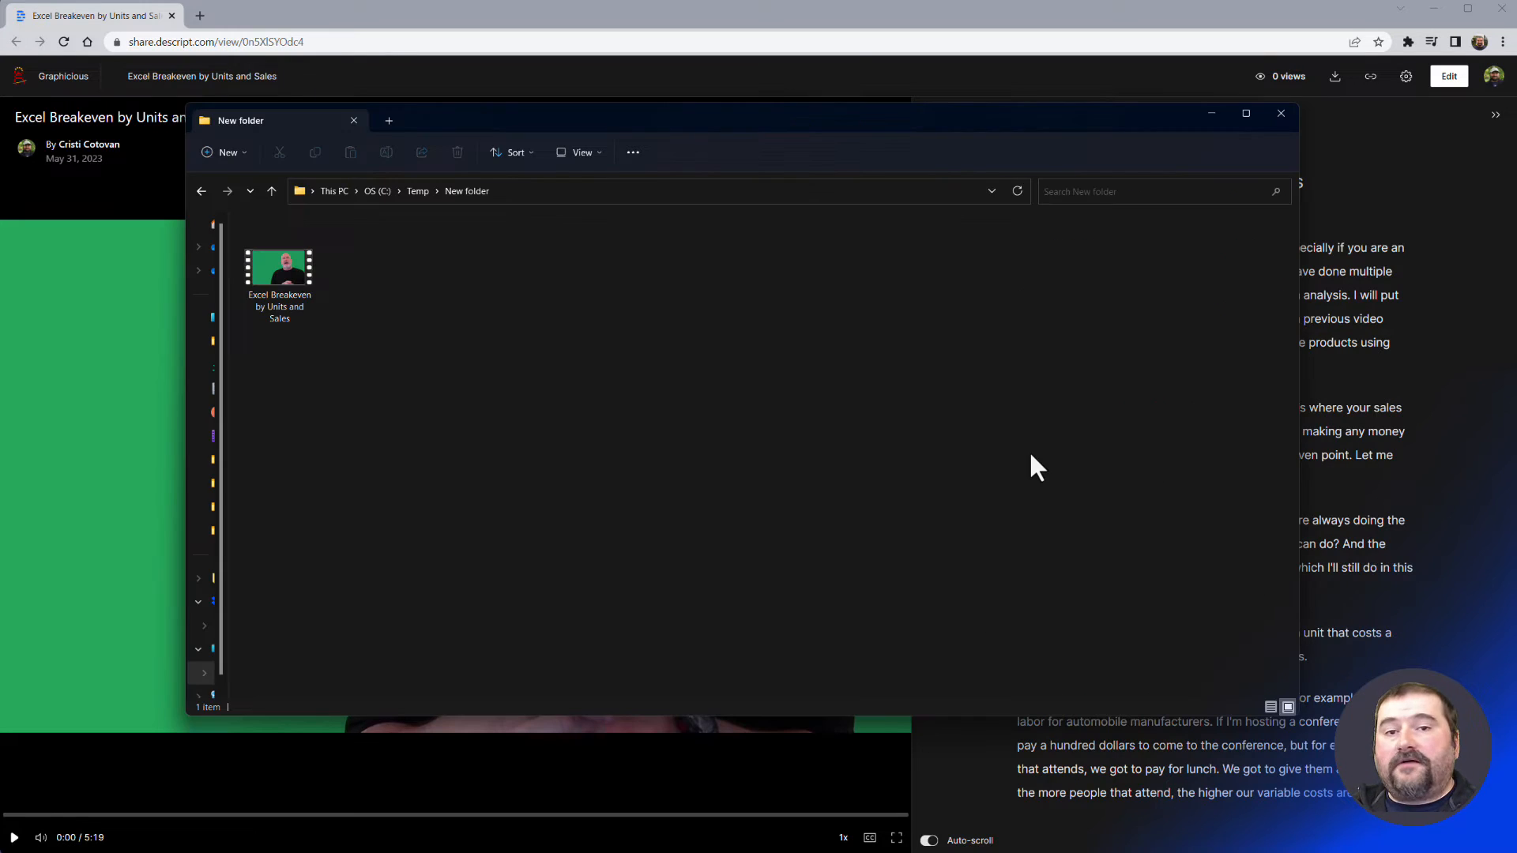
Step: Select the downloaded Excel Breakeven video to confirm its 24.3 MB size
left_click(279, 268)
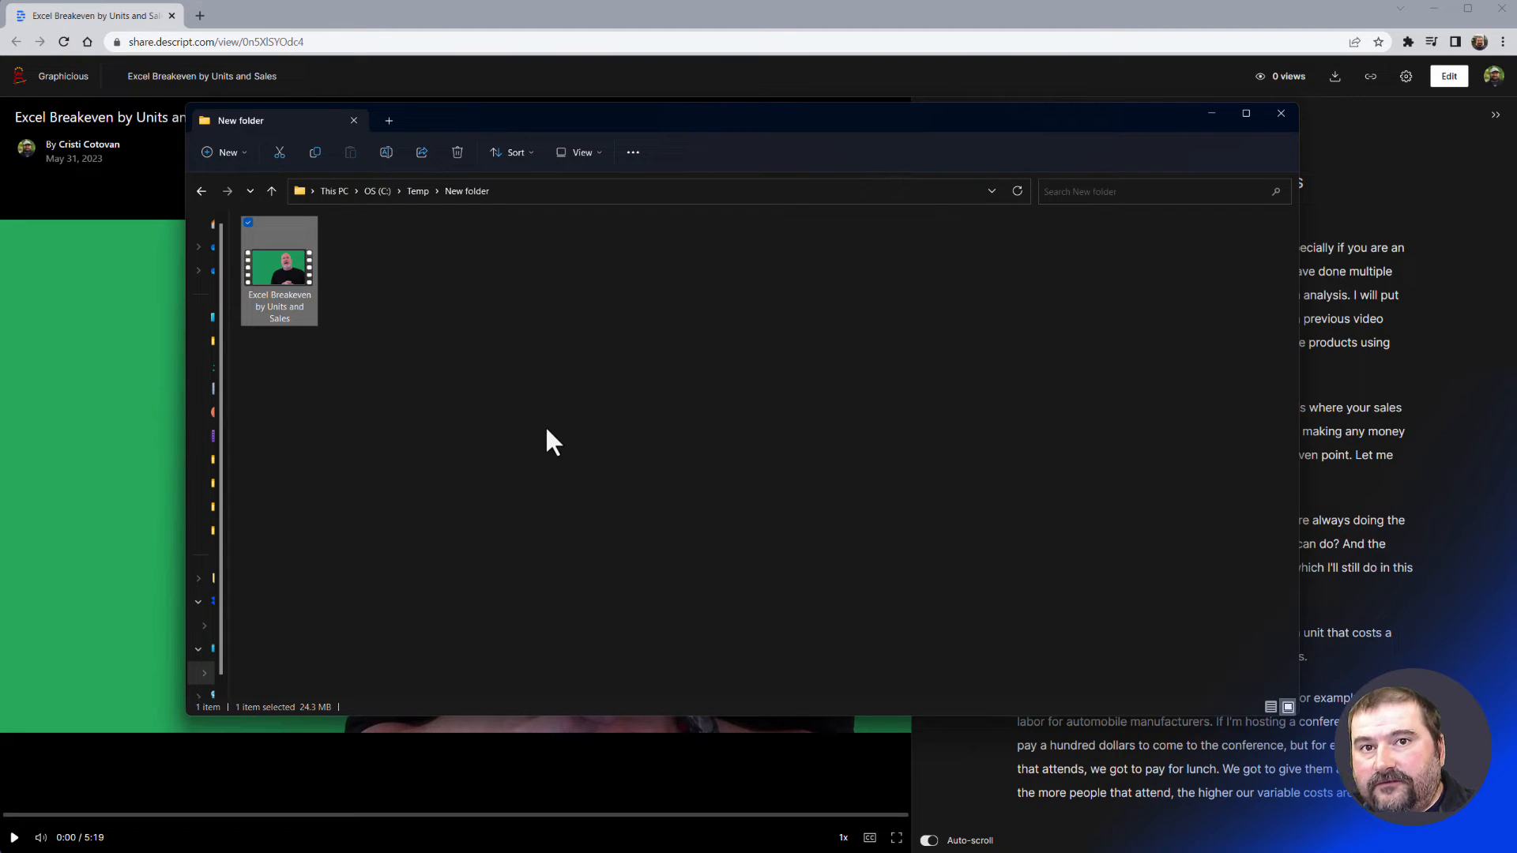
mouse_move(647, 146)
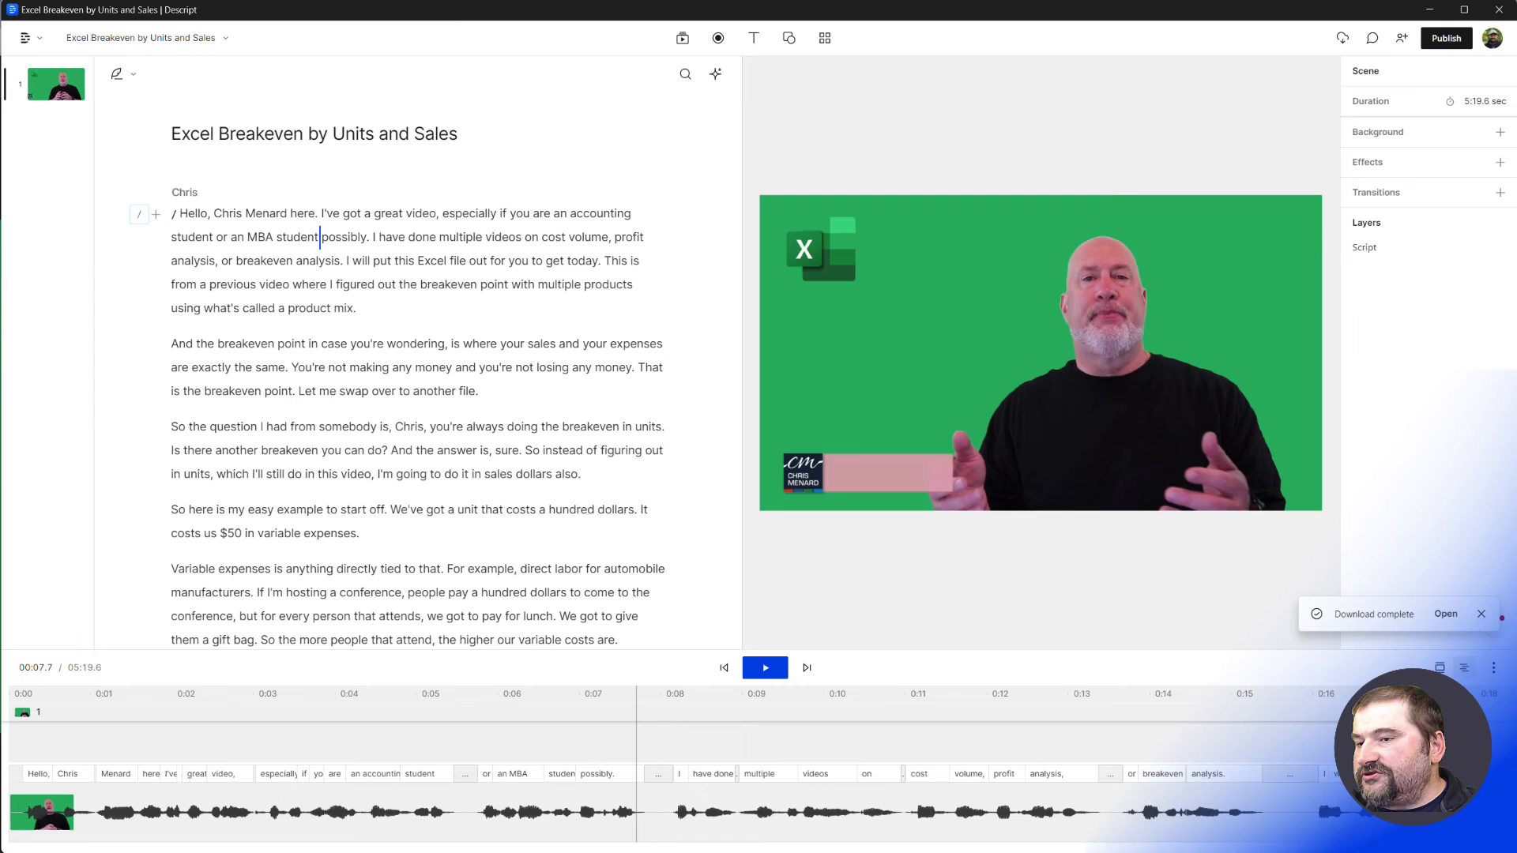
mouse_move(1459, 101)
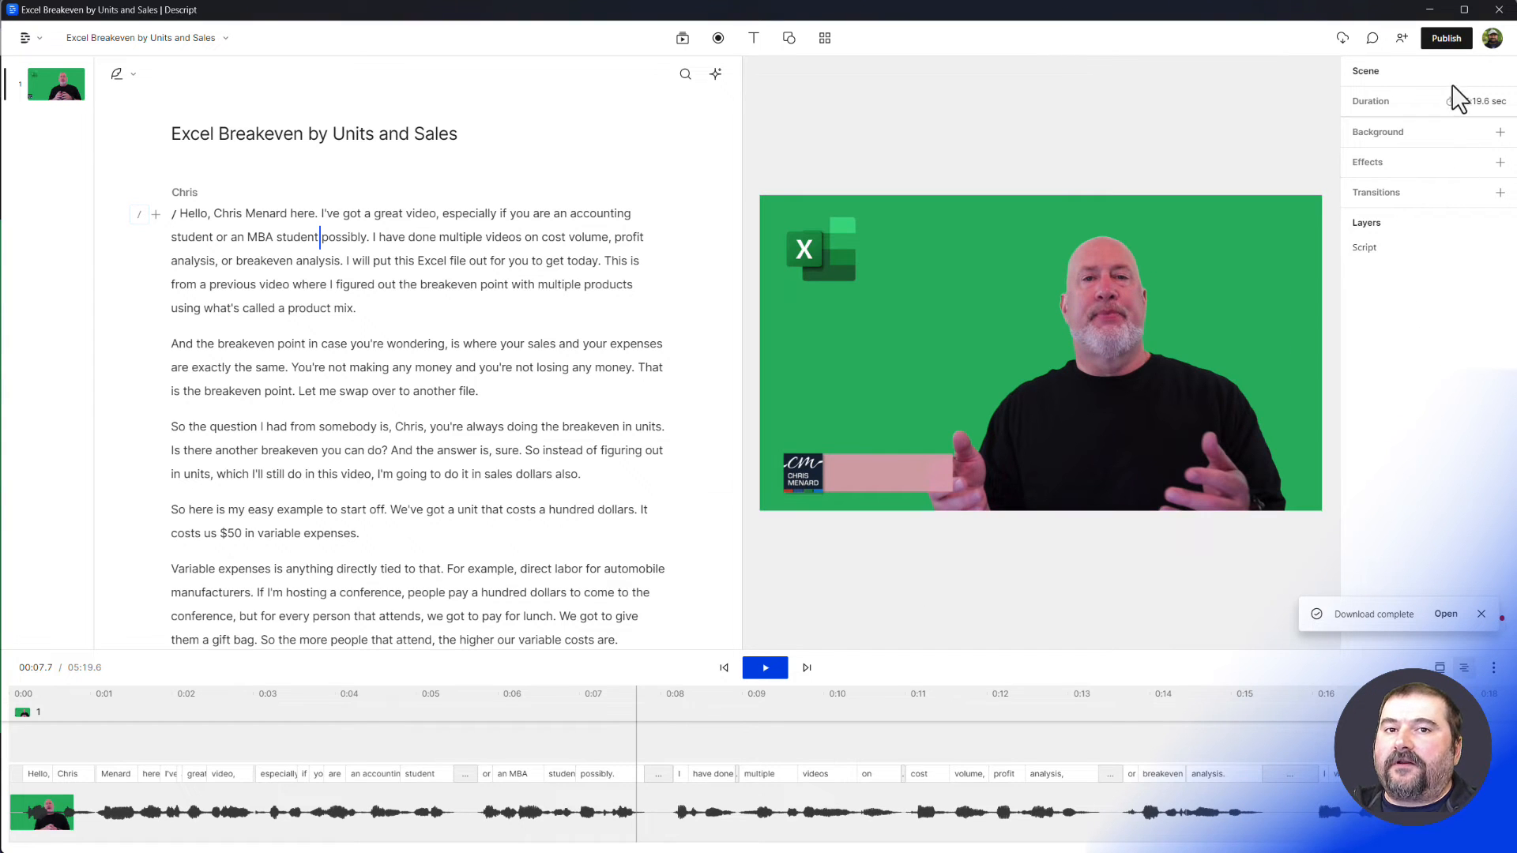
Step: Configure the Export tab with Max resolution and High quality
left_click(1447, 38)
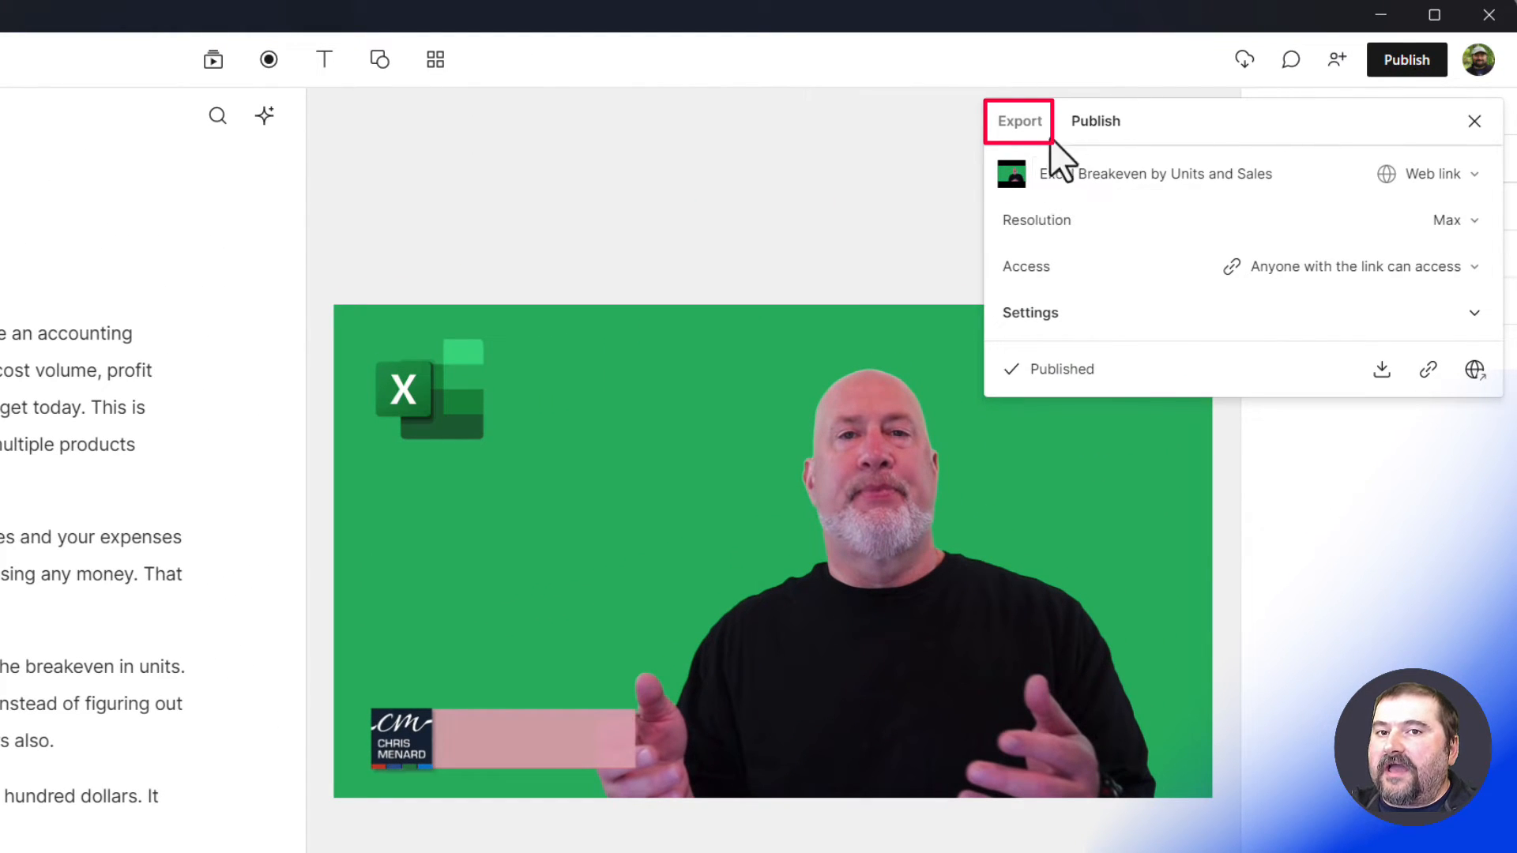
left_click(1019, 121)
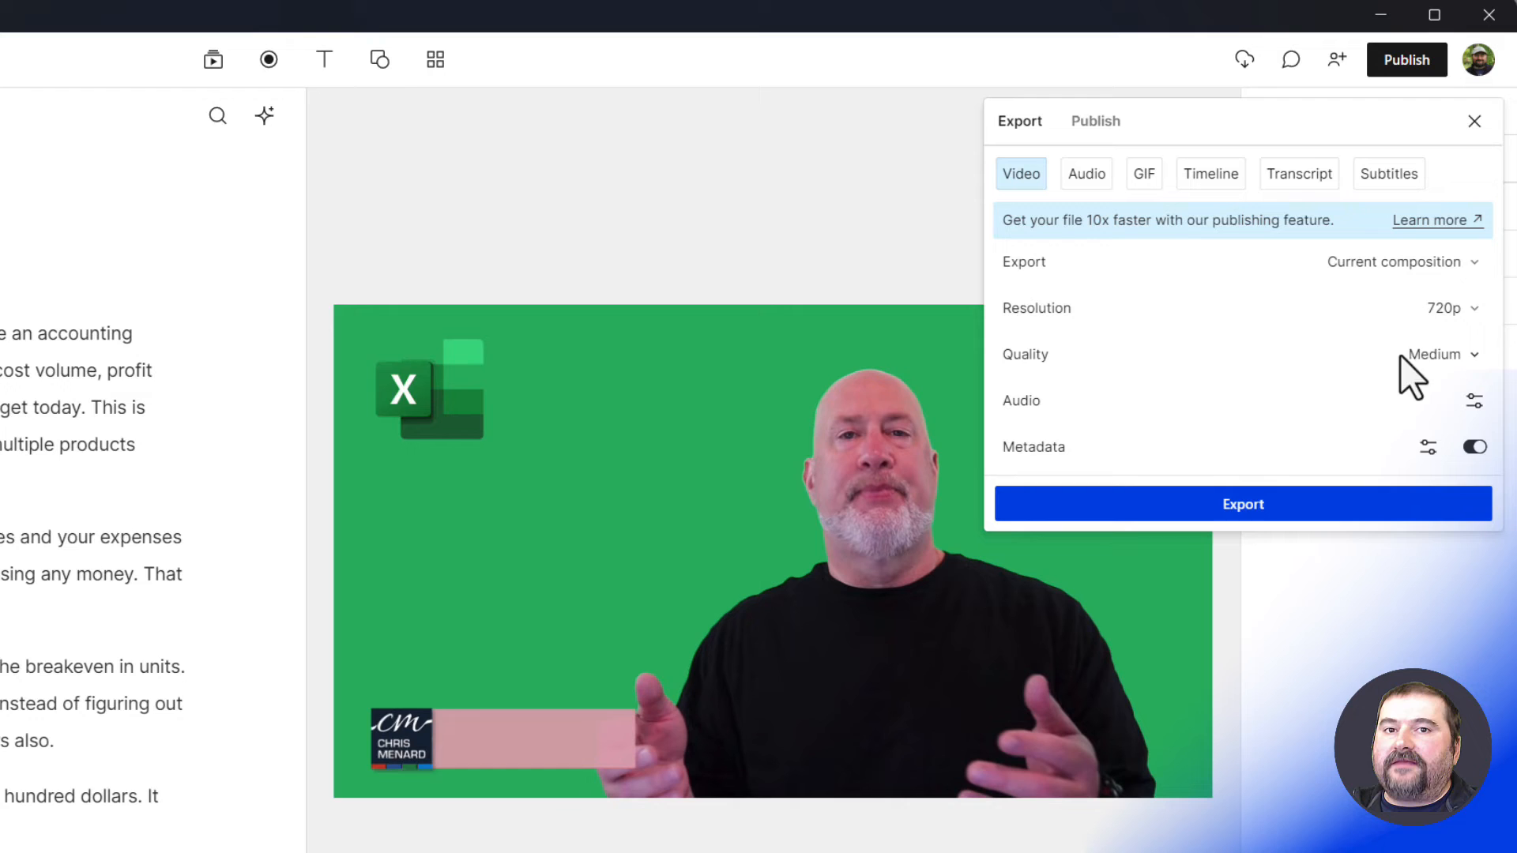
left_click(1449, 307)
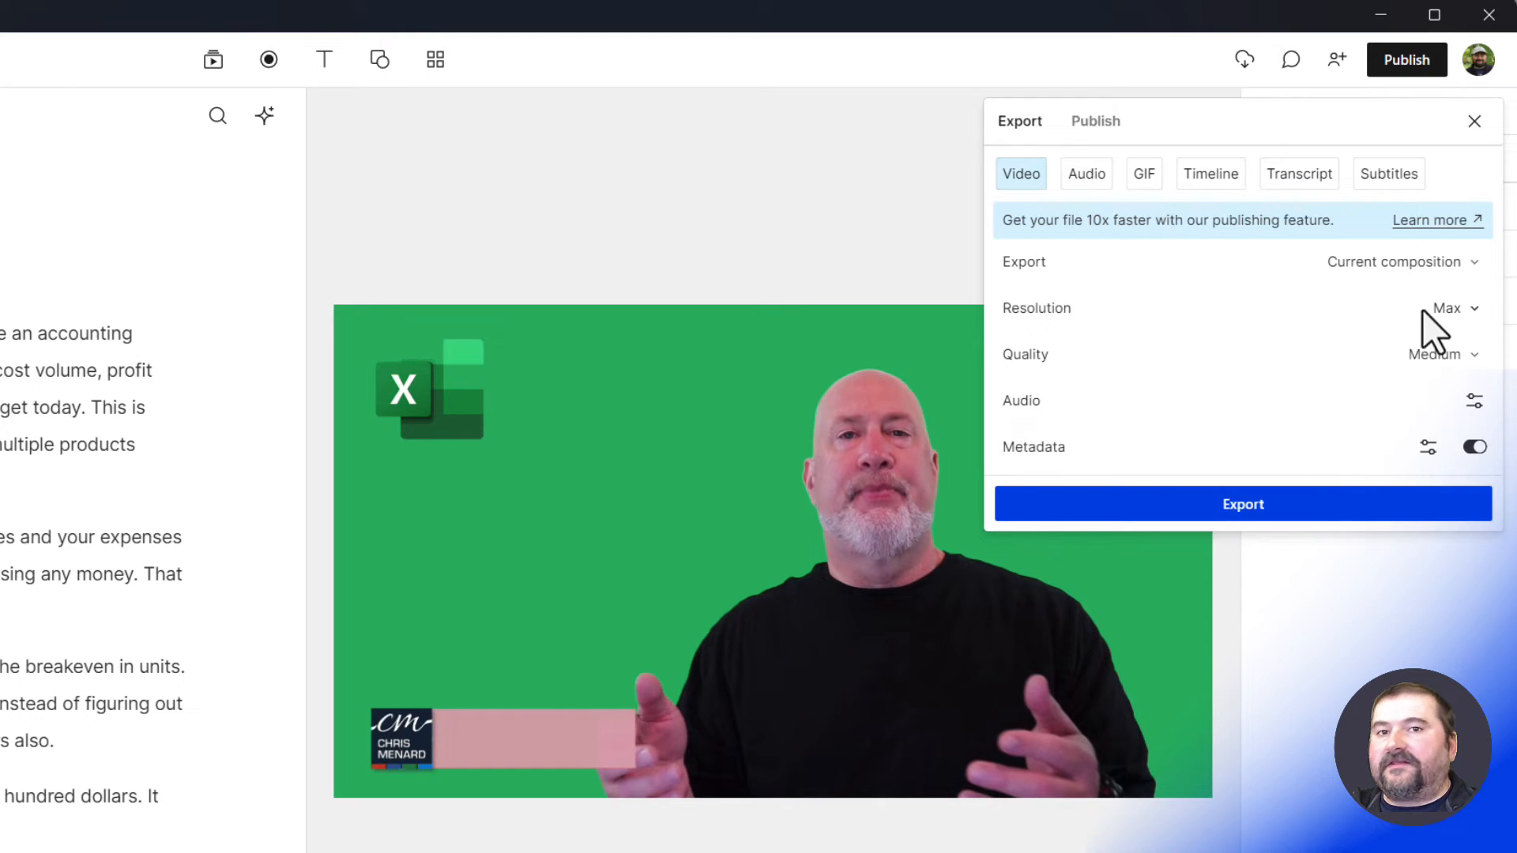
left_click(1442, 354)
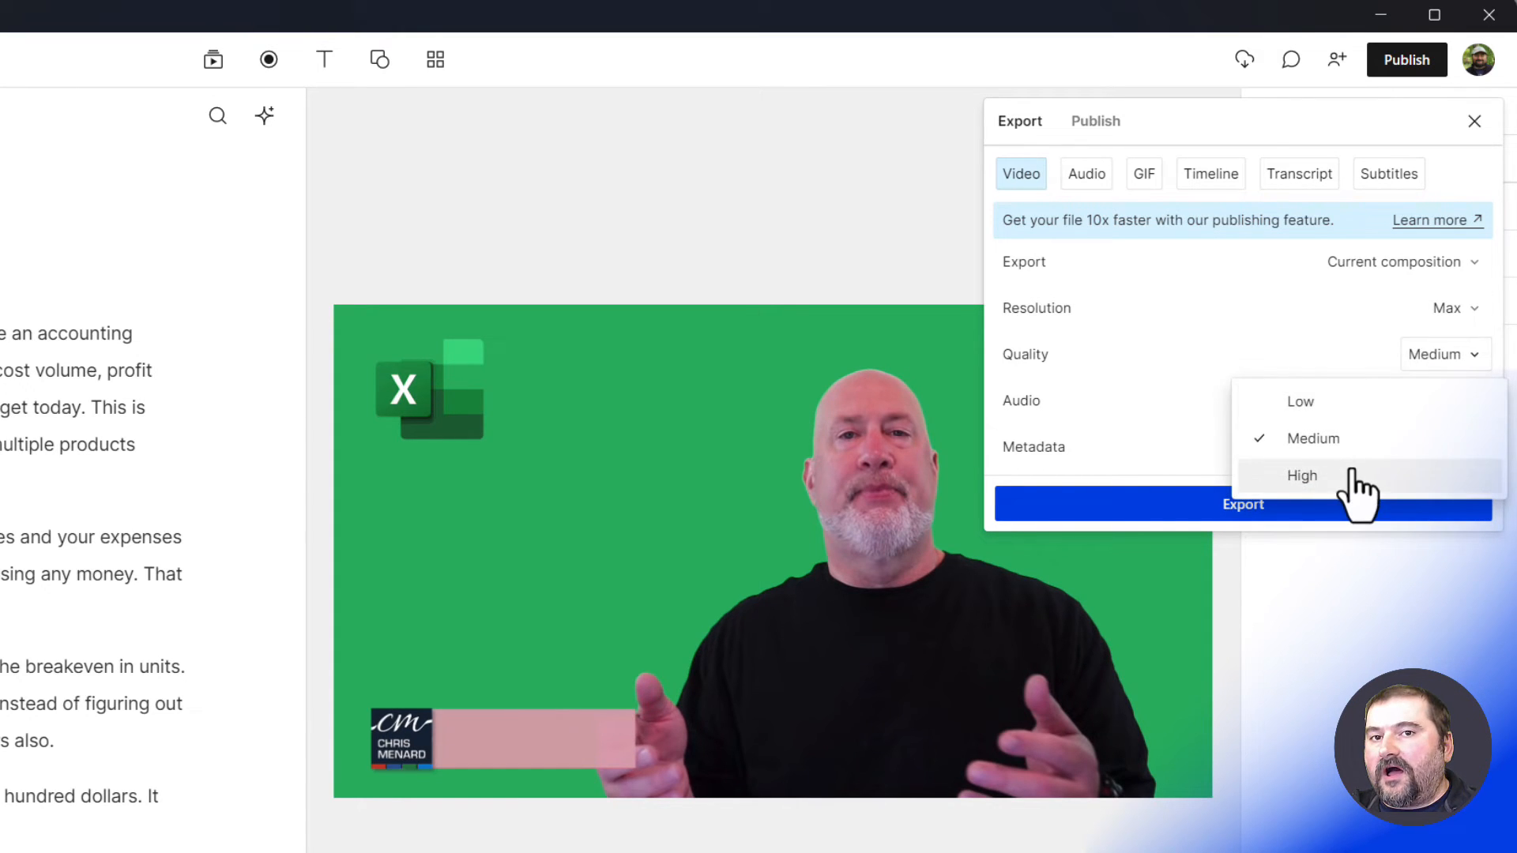
left_click(1302, 475)
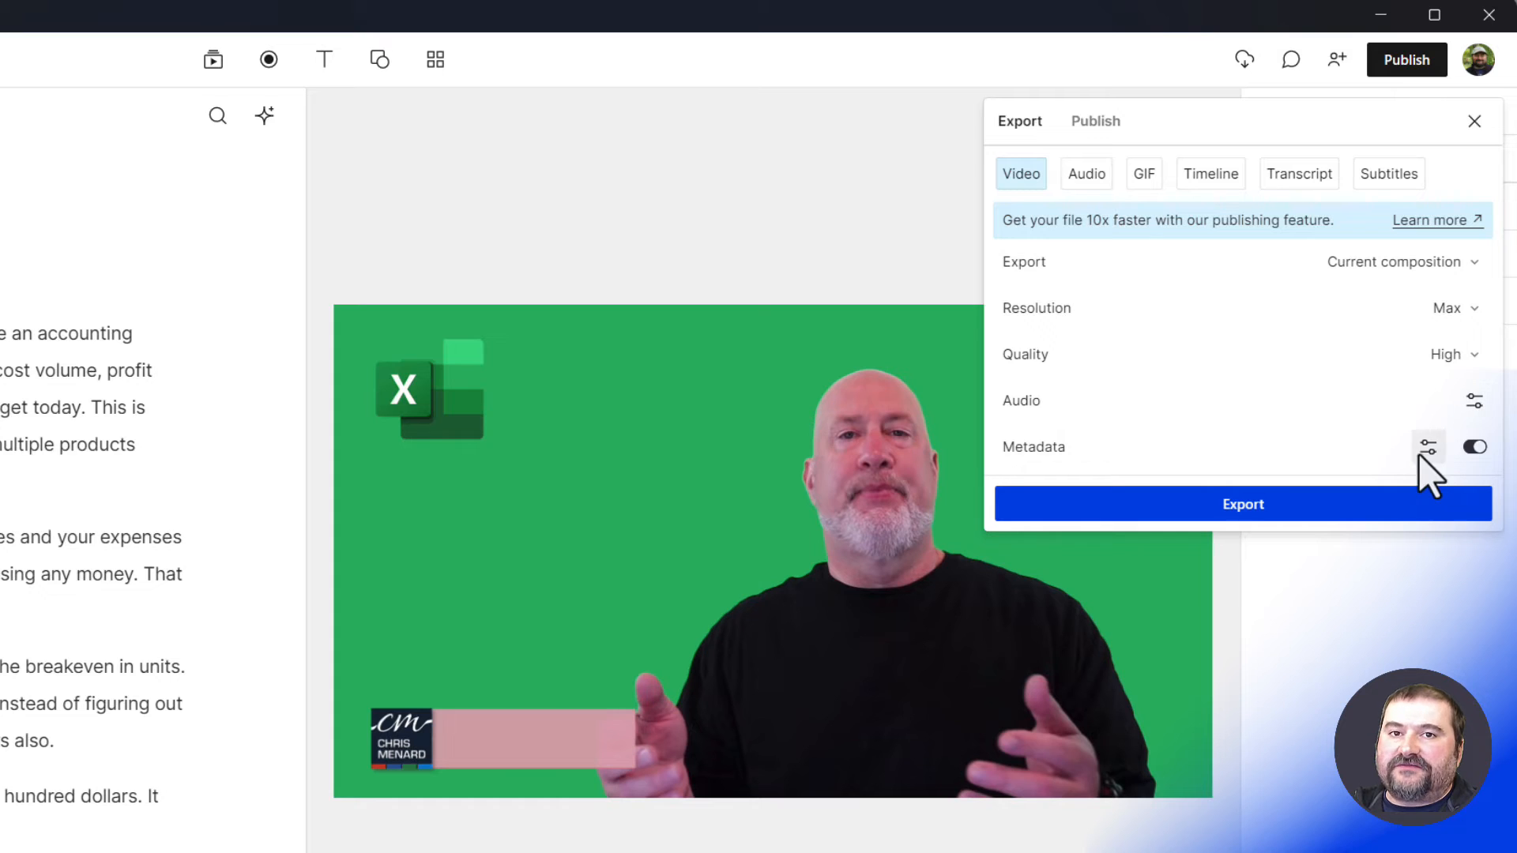
mouse_move(1249, 531)
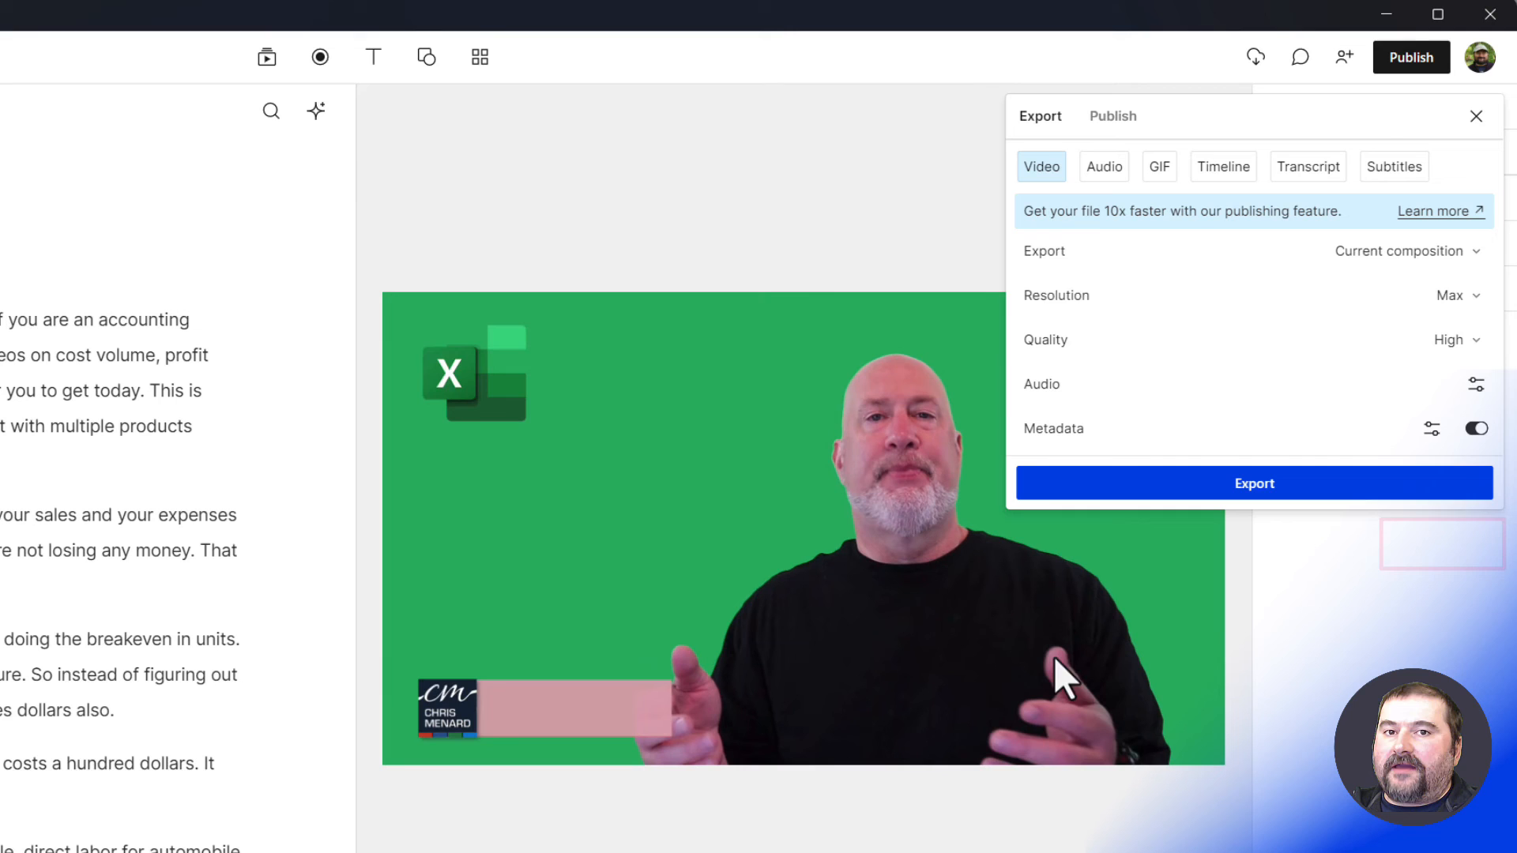
mouse_move(1137, 160)
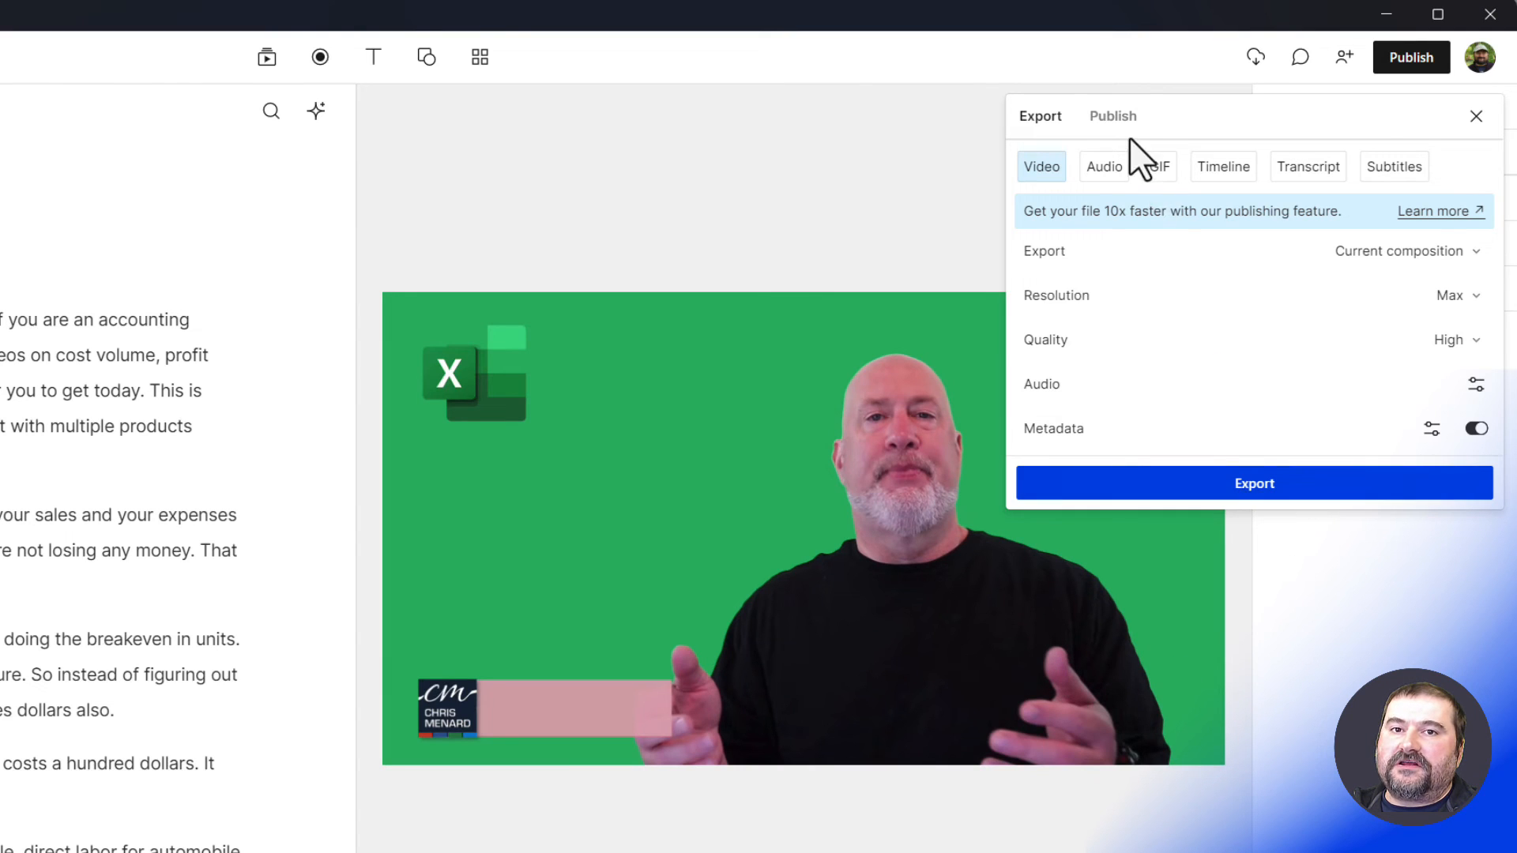
Step: Return to the Publish tab and open the published video's share page
left_click(1111, 116)
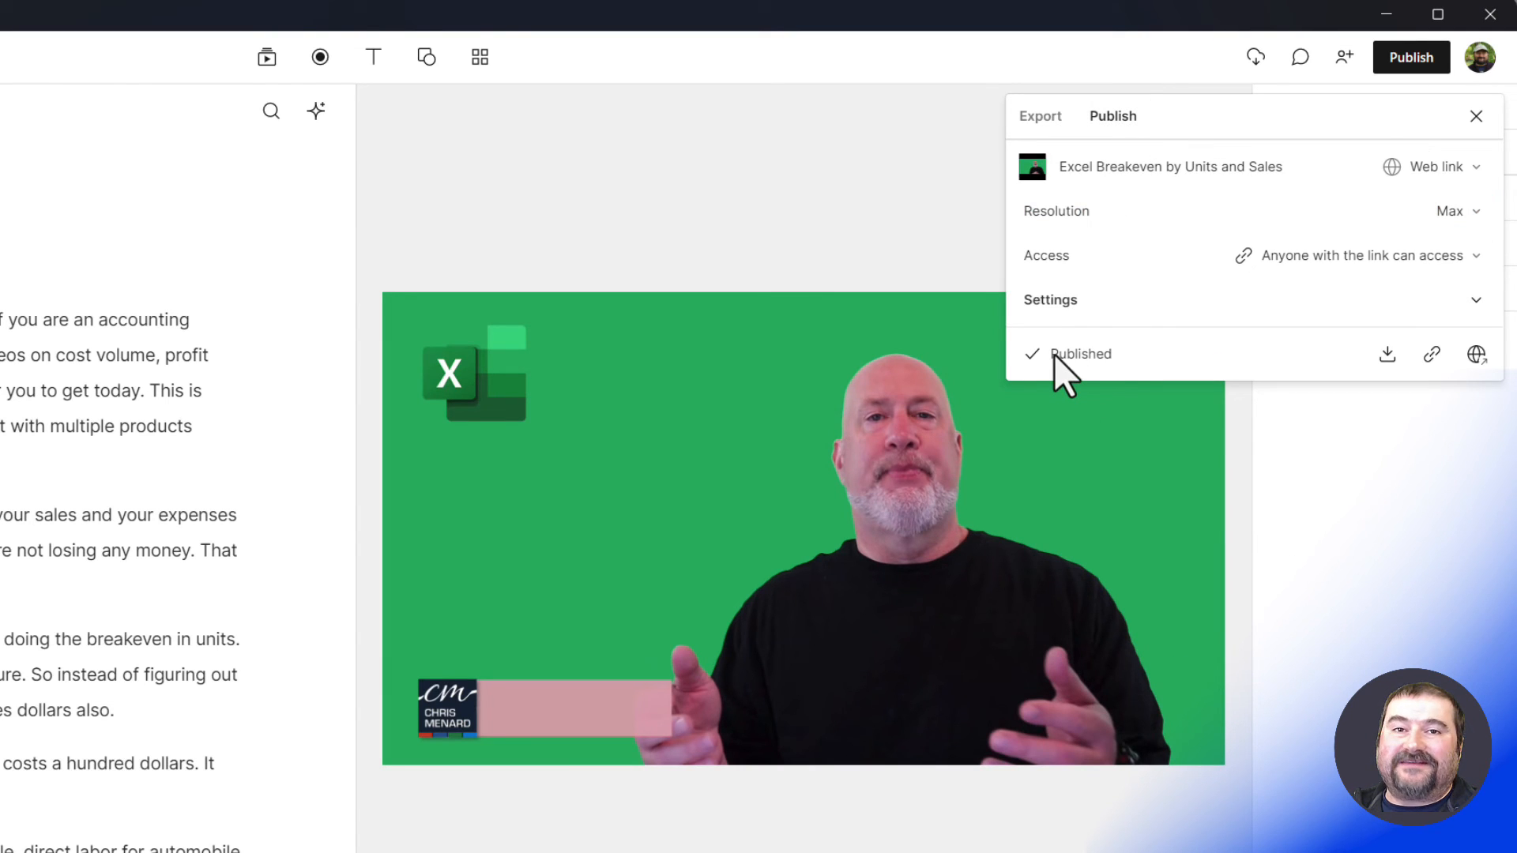
mouse_move(1316, 388)
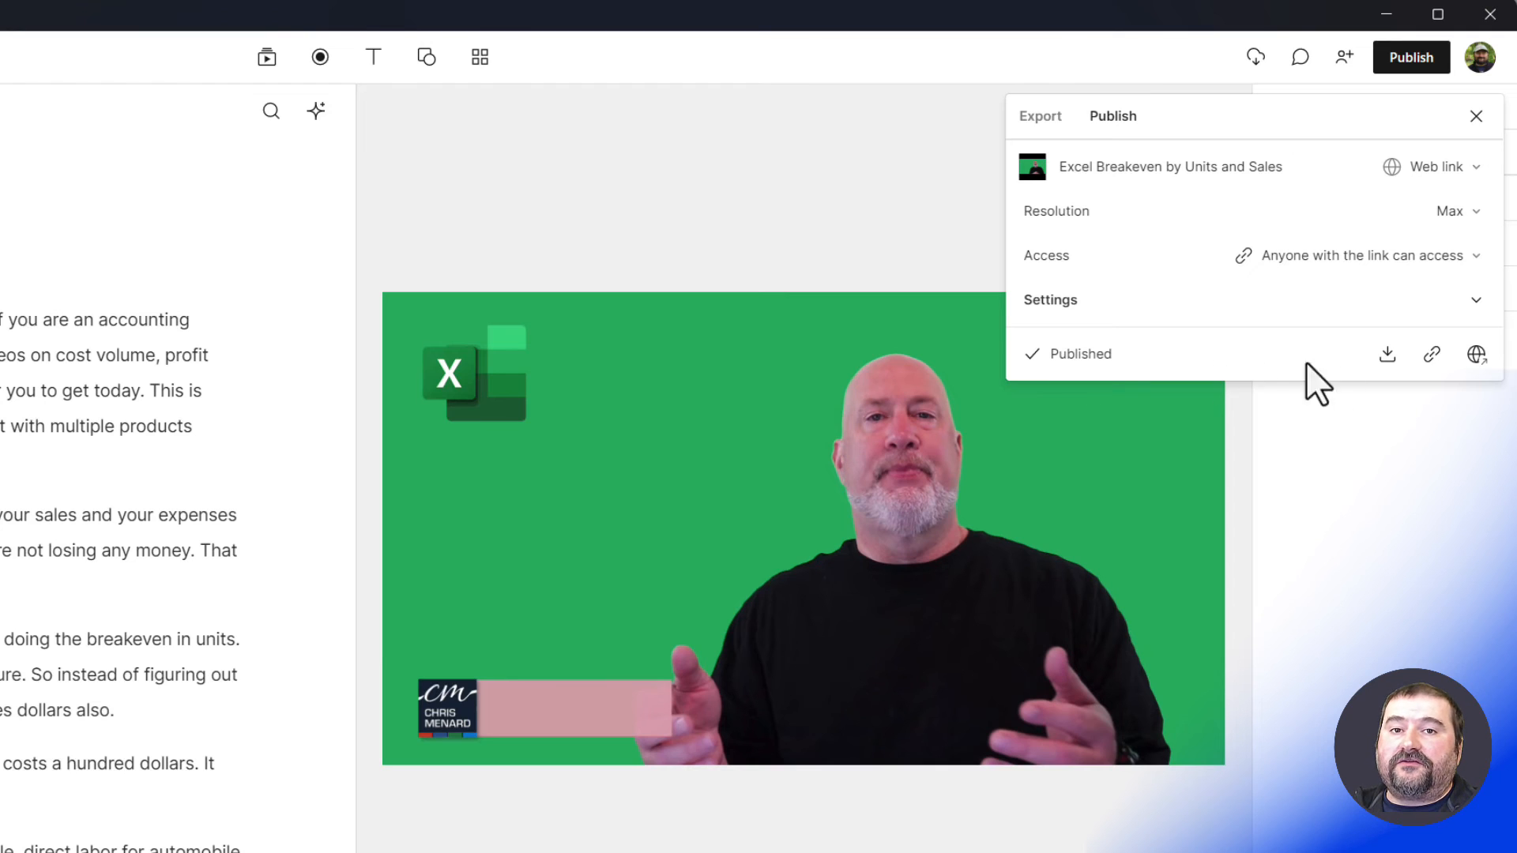
mouse_move(1208, 430)
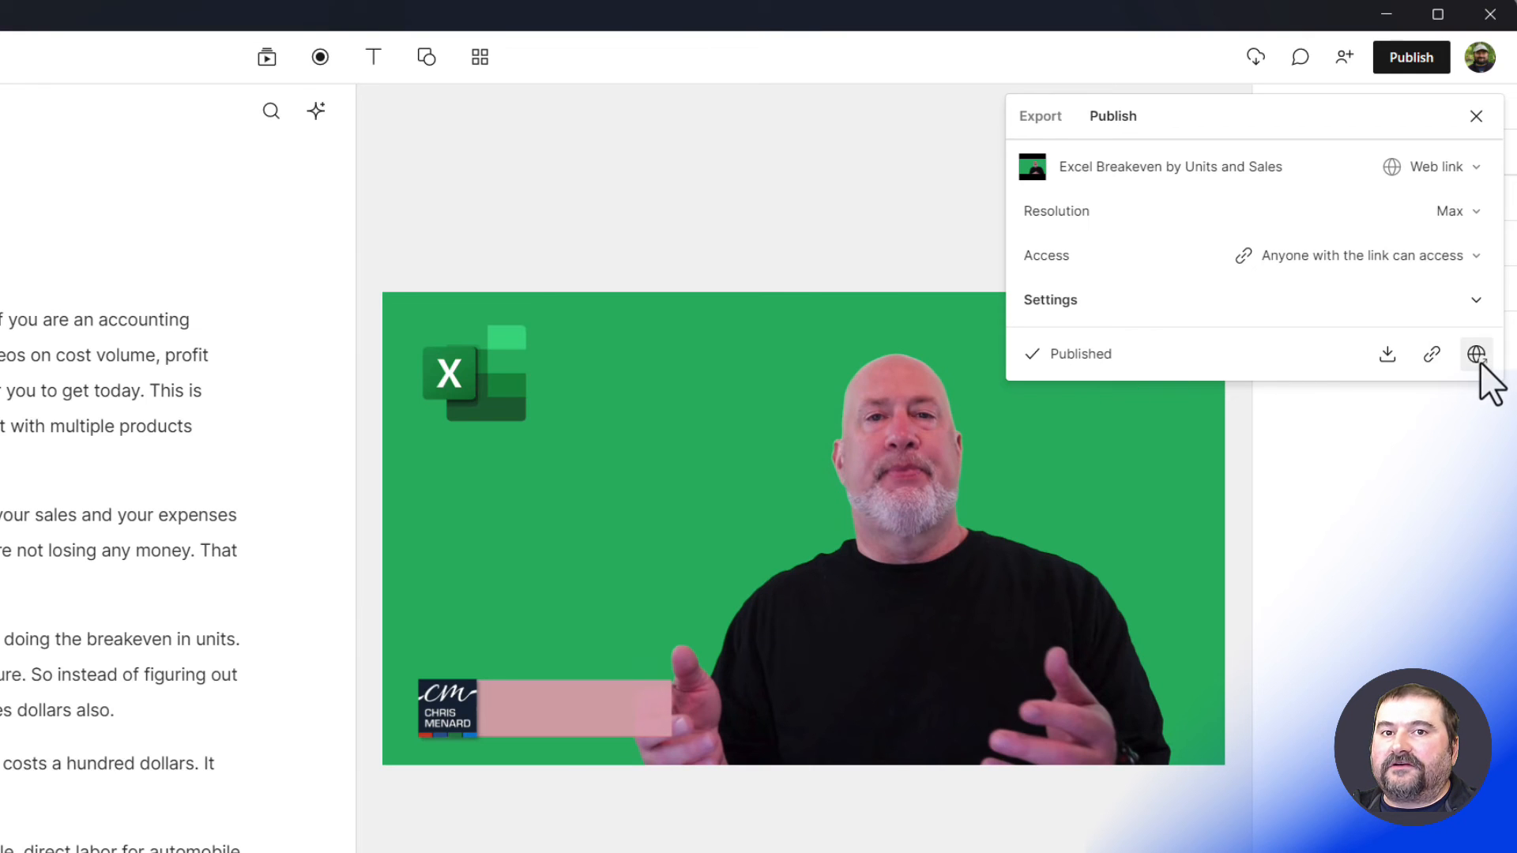
mouse_move(1476, 354)
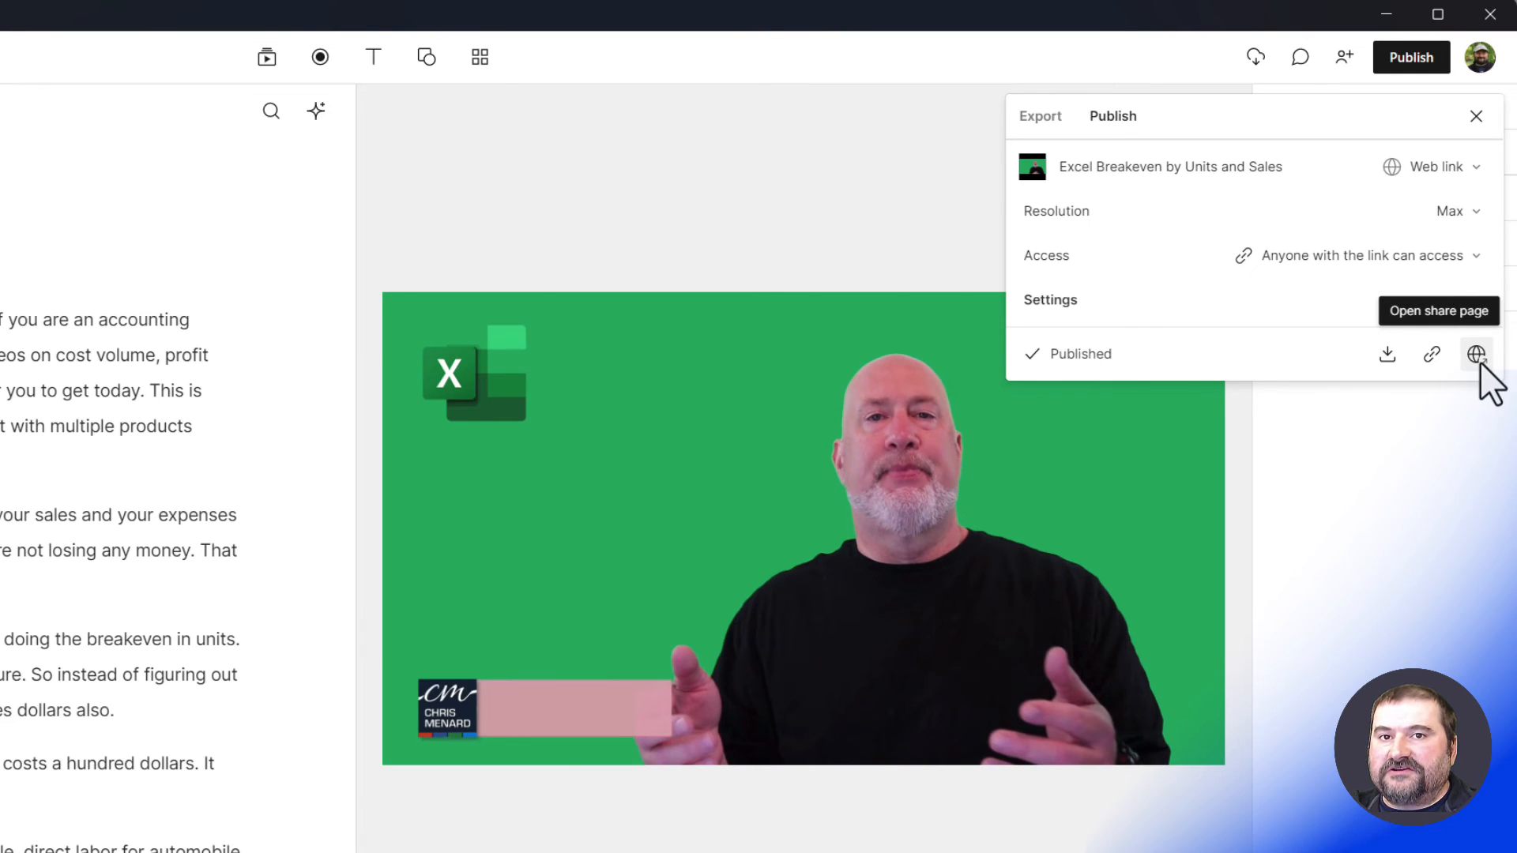
left_click(1475, 354)
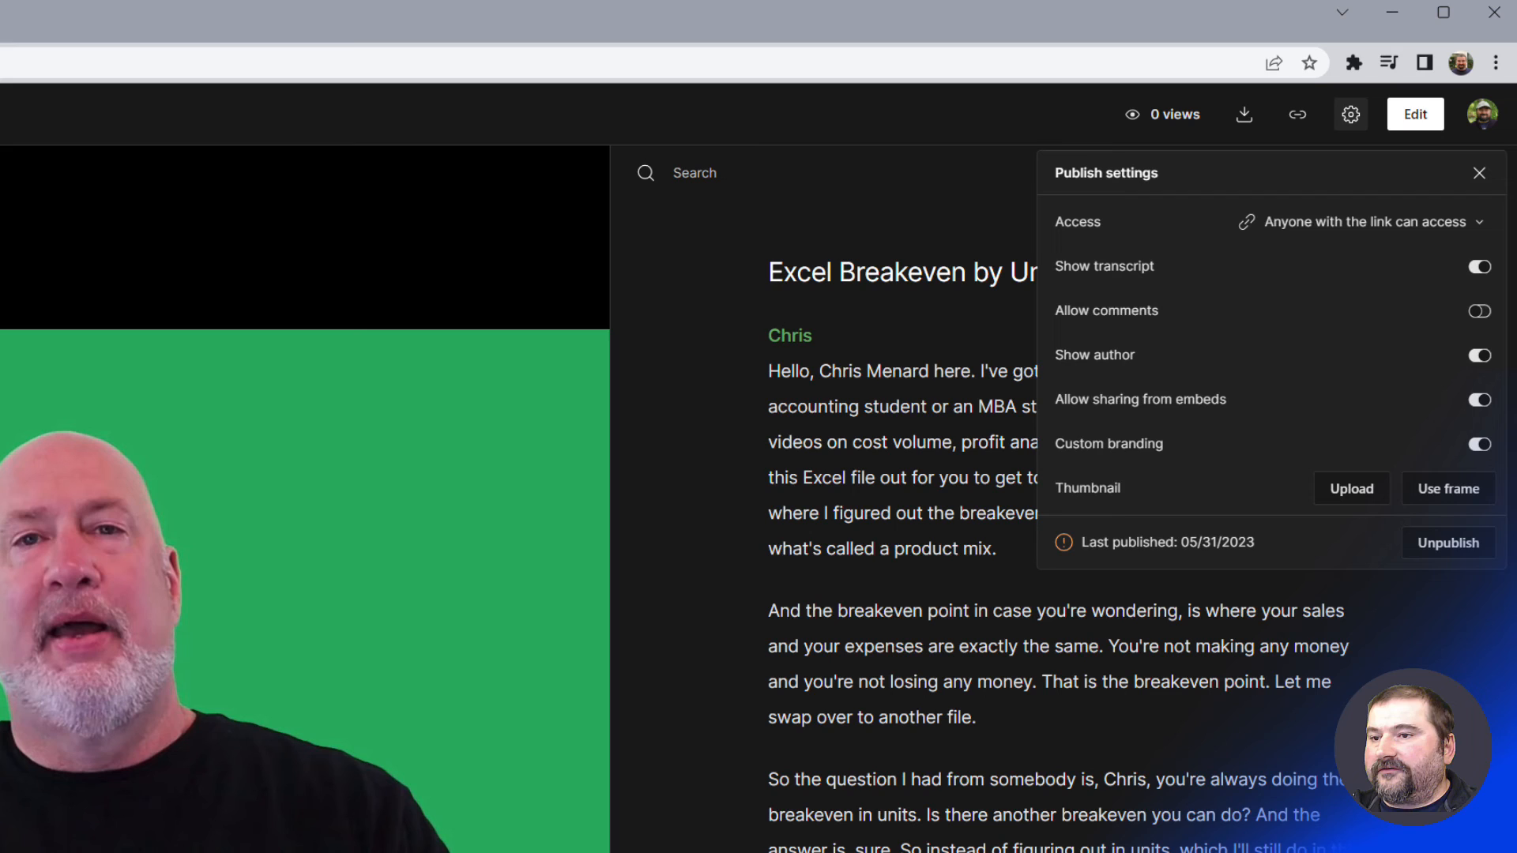